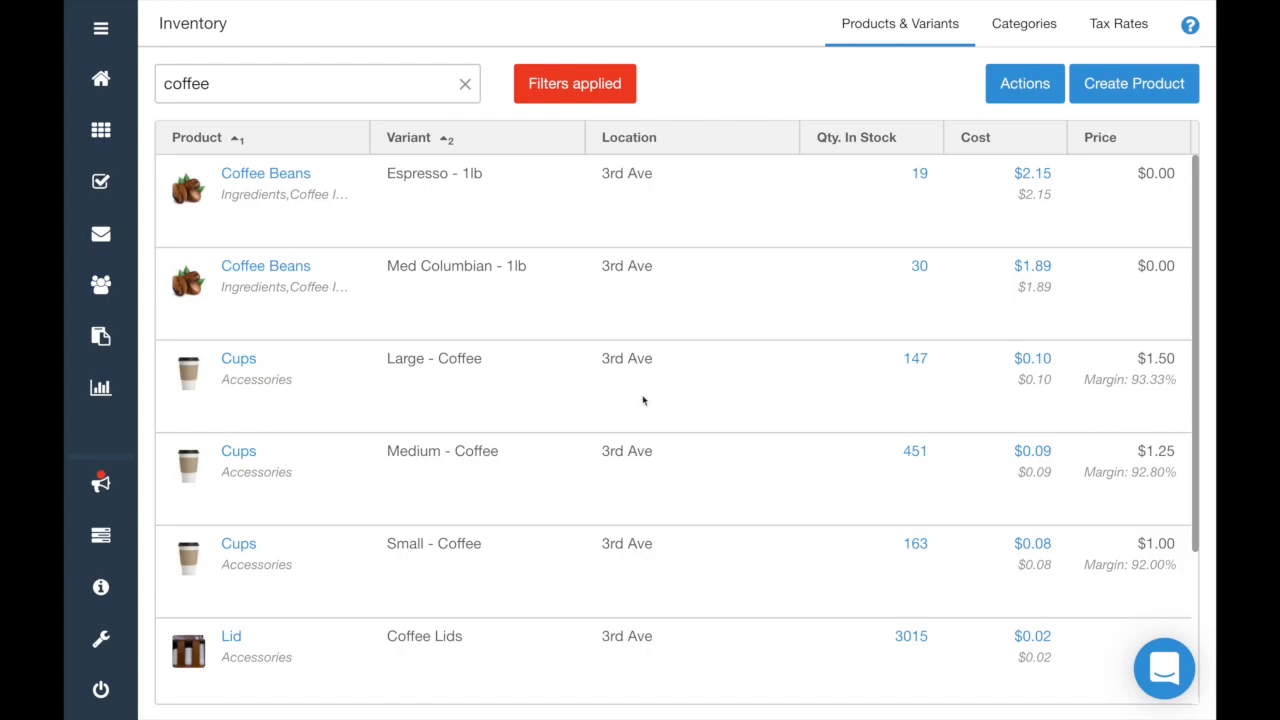
- Filter the inventory by searching 'wine', then 'ingredients', listing items like ribeye, bread and cheese
left_click(1164, 668)
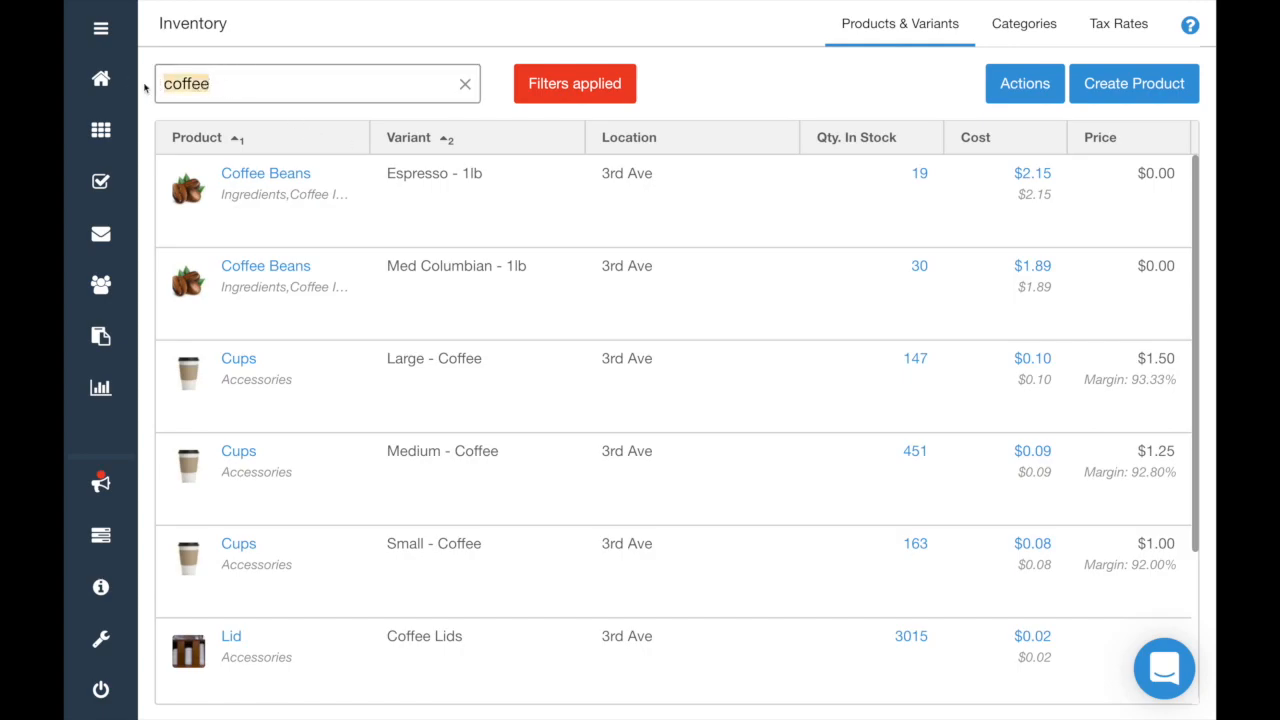
scroll("down", 3)
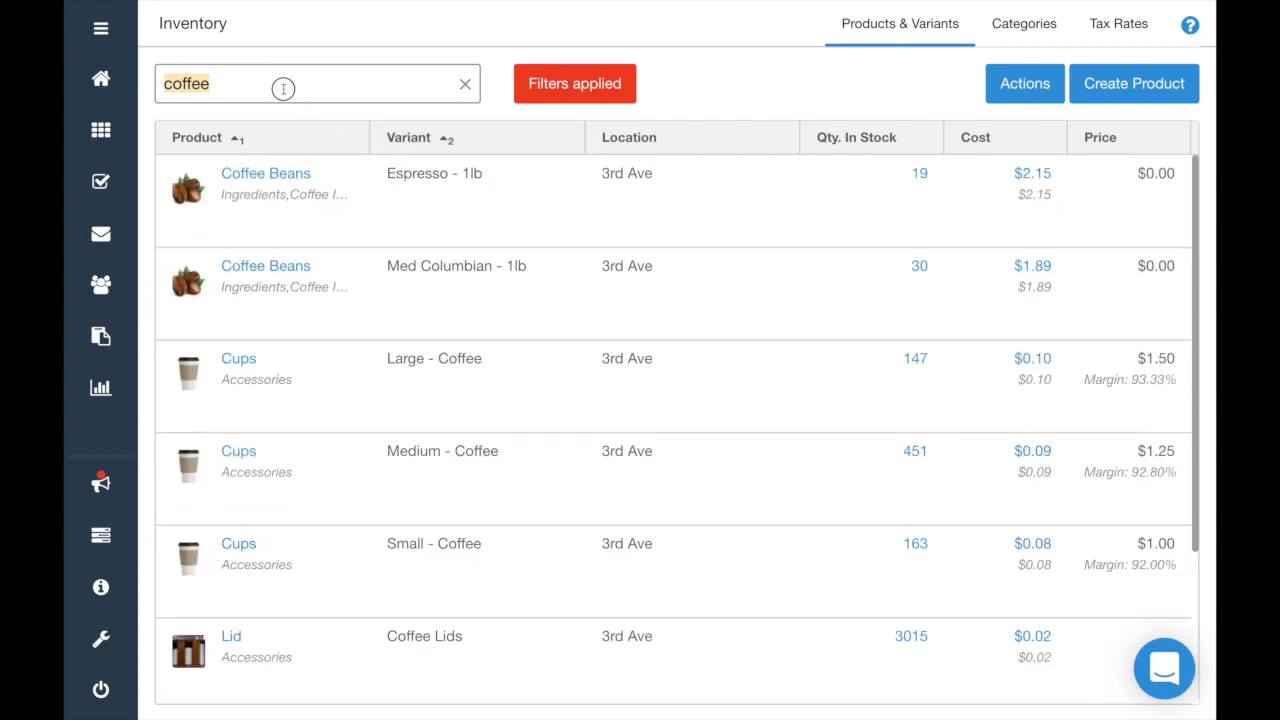
type("wine")
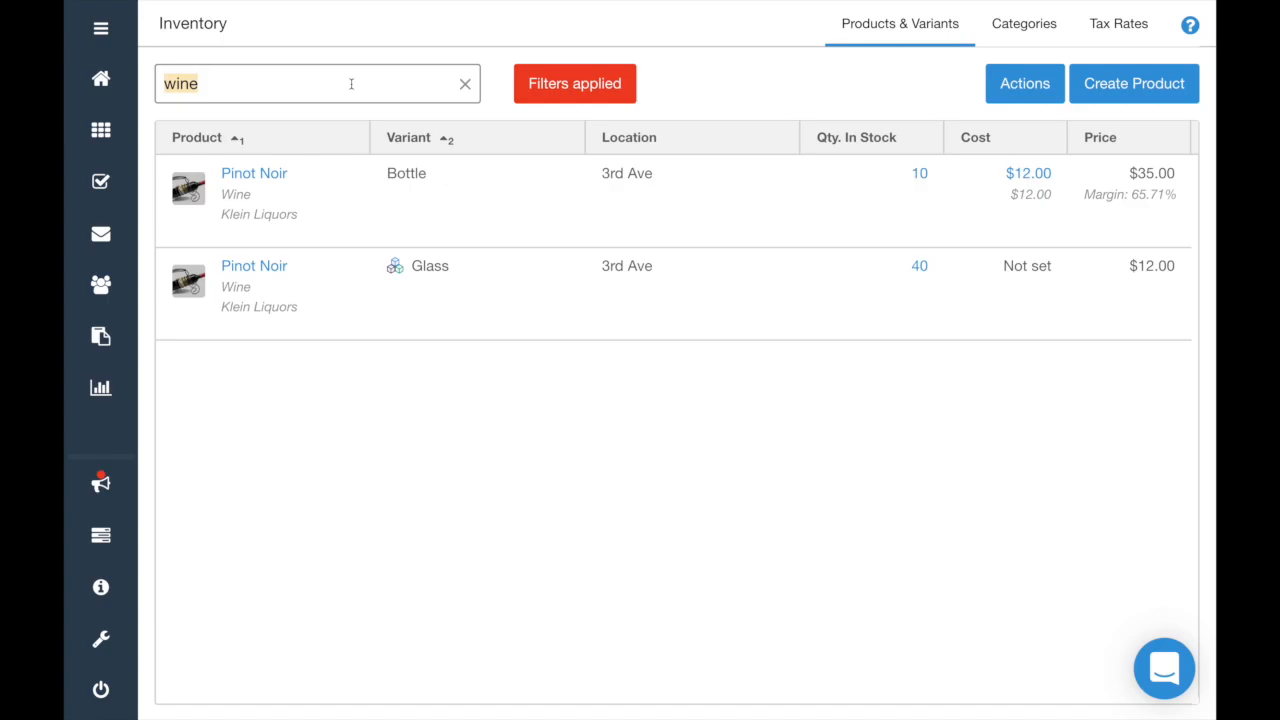
type("ingredients")
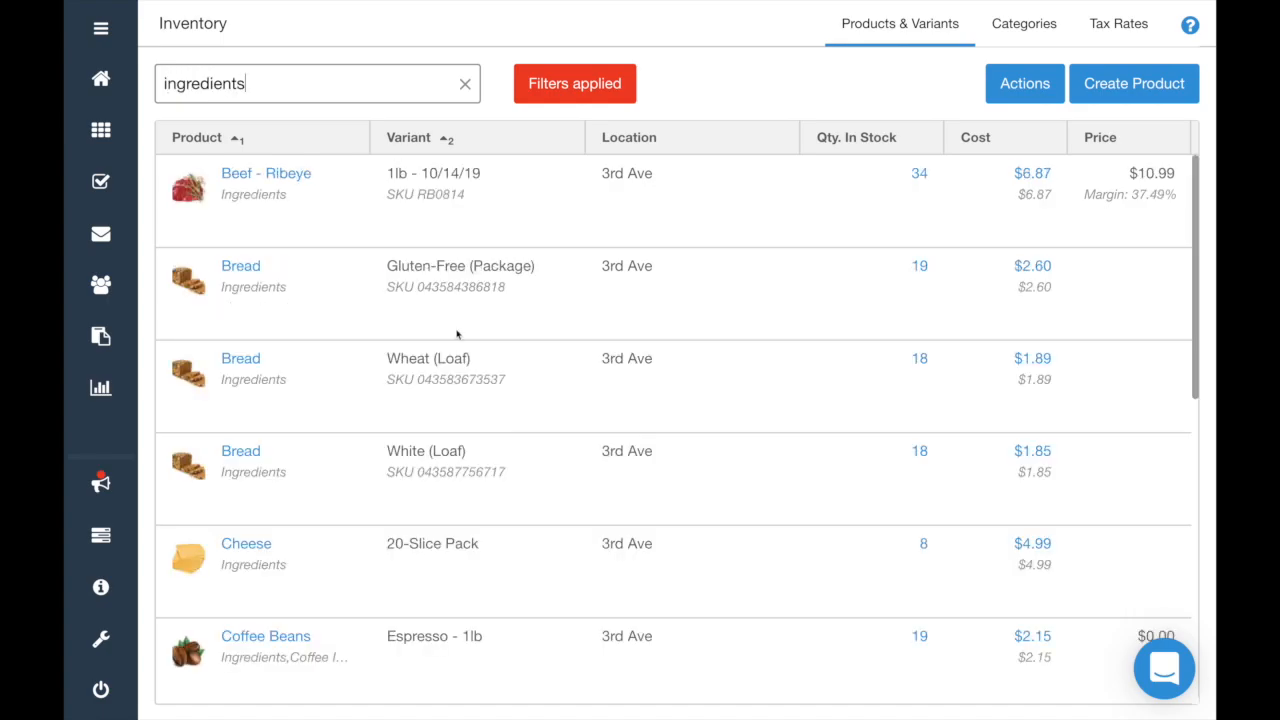
double_click(428, 358)
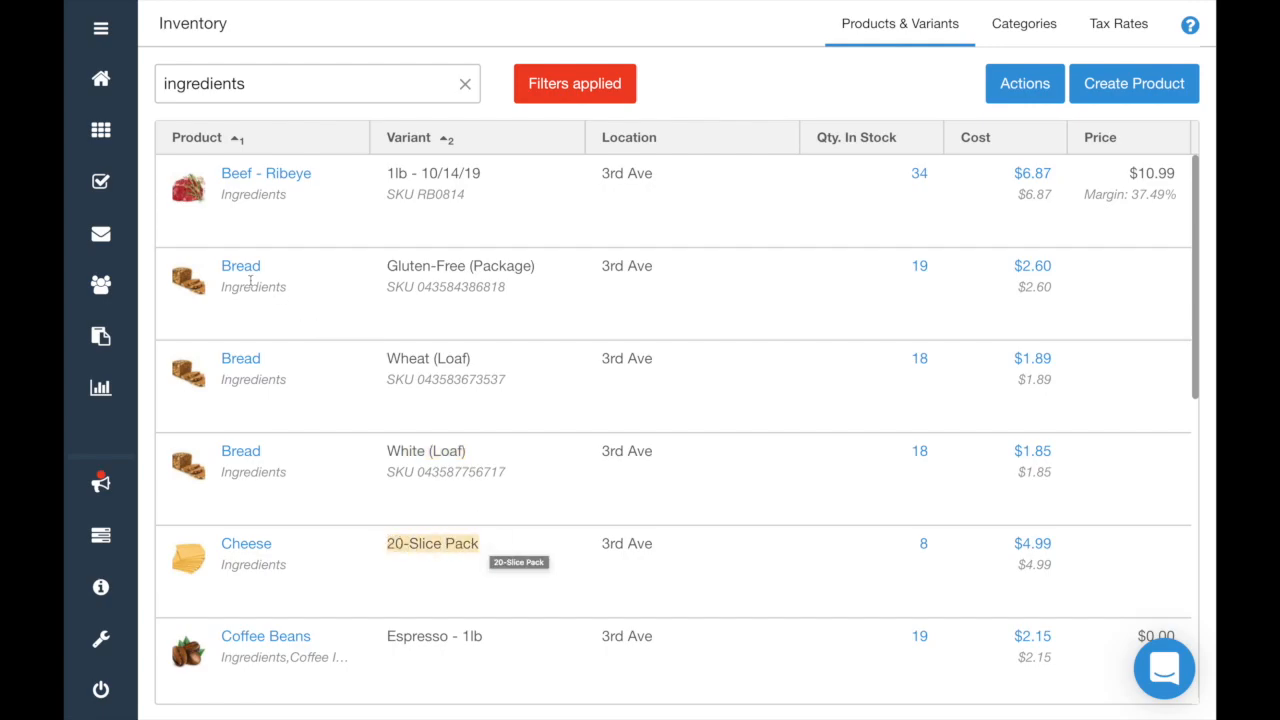
left_click(240, 264)
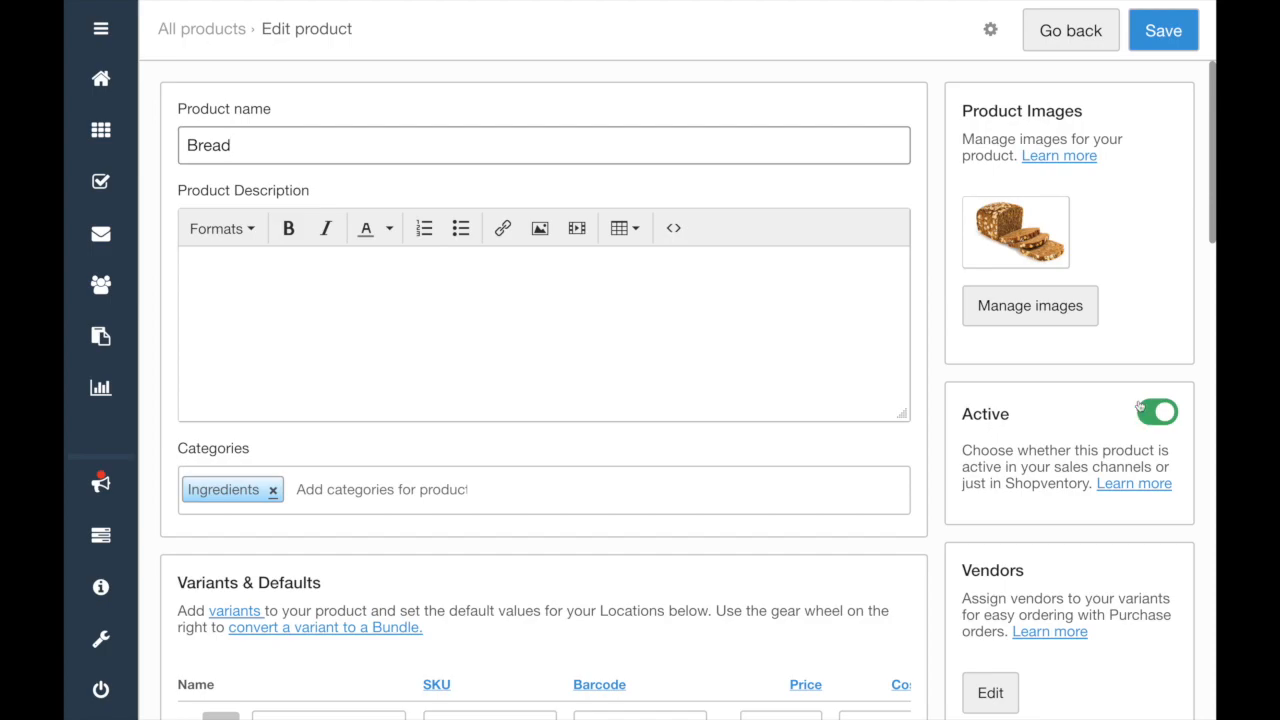
left_click(1156, 412)
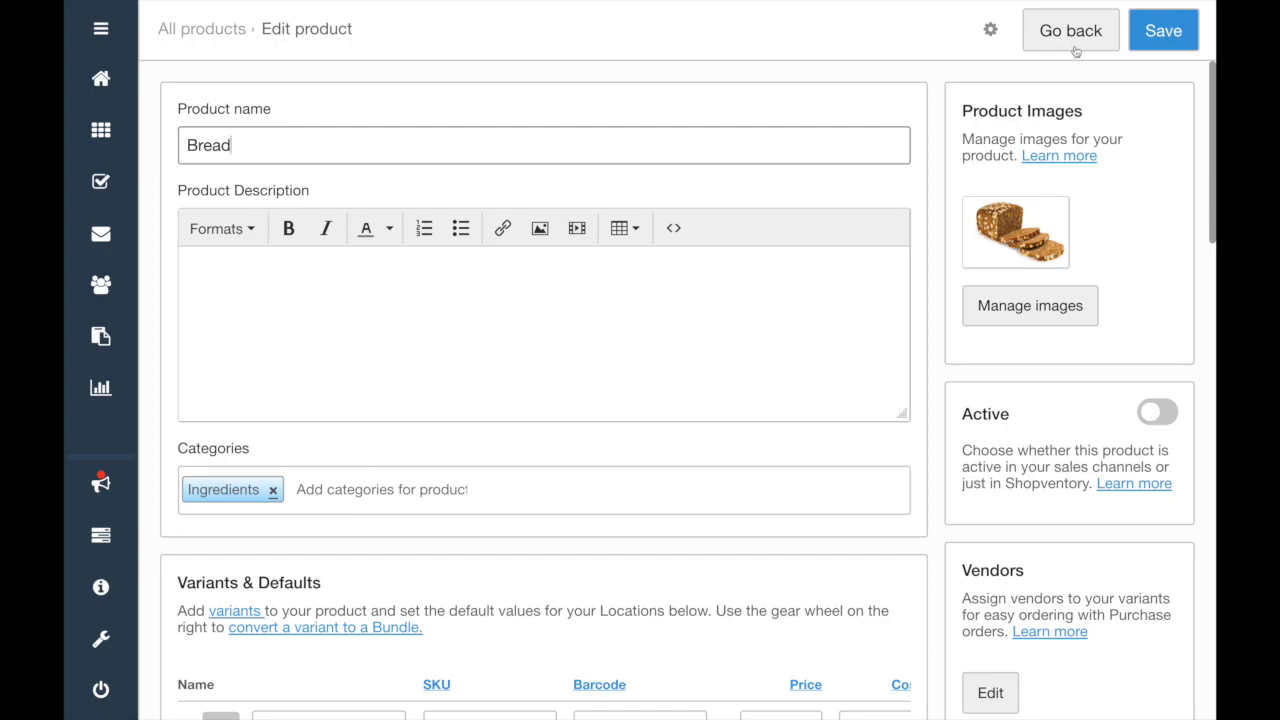
left_click(1070, 30)
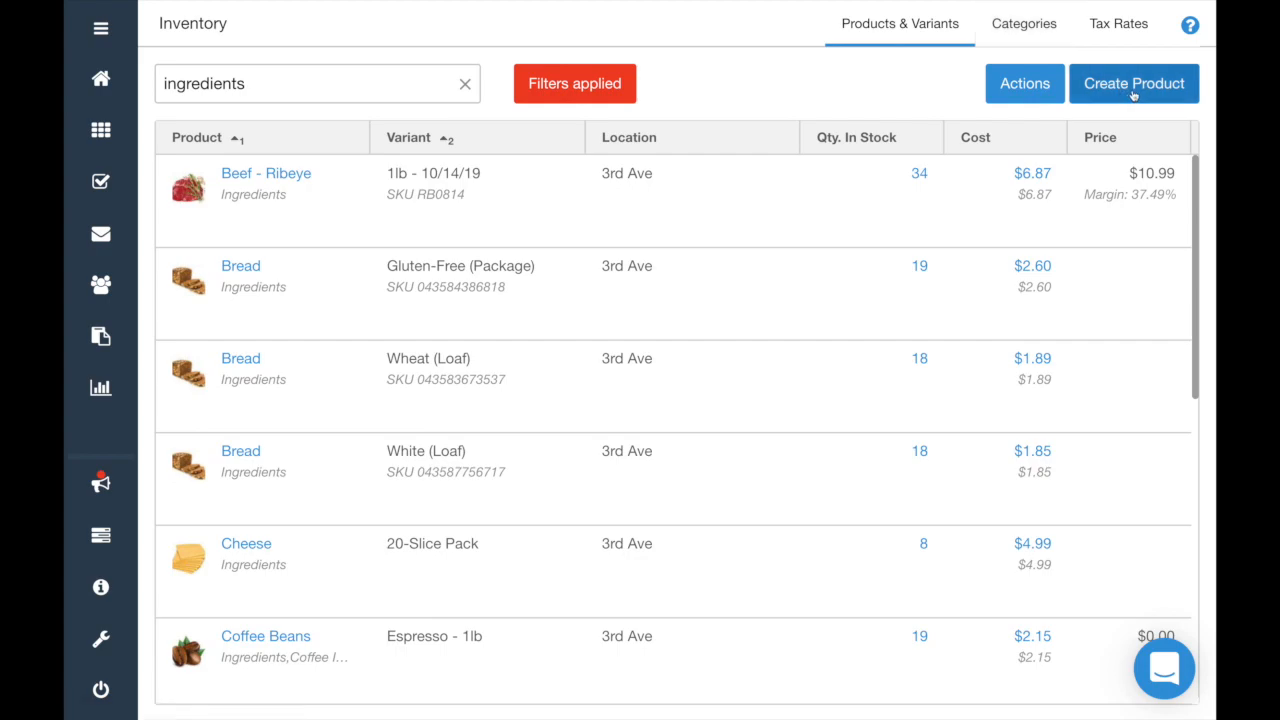
- Create a Latte product in the Coffee category with a Small variant priced at 3.99
left_click(1134, 84)
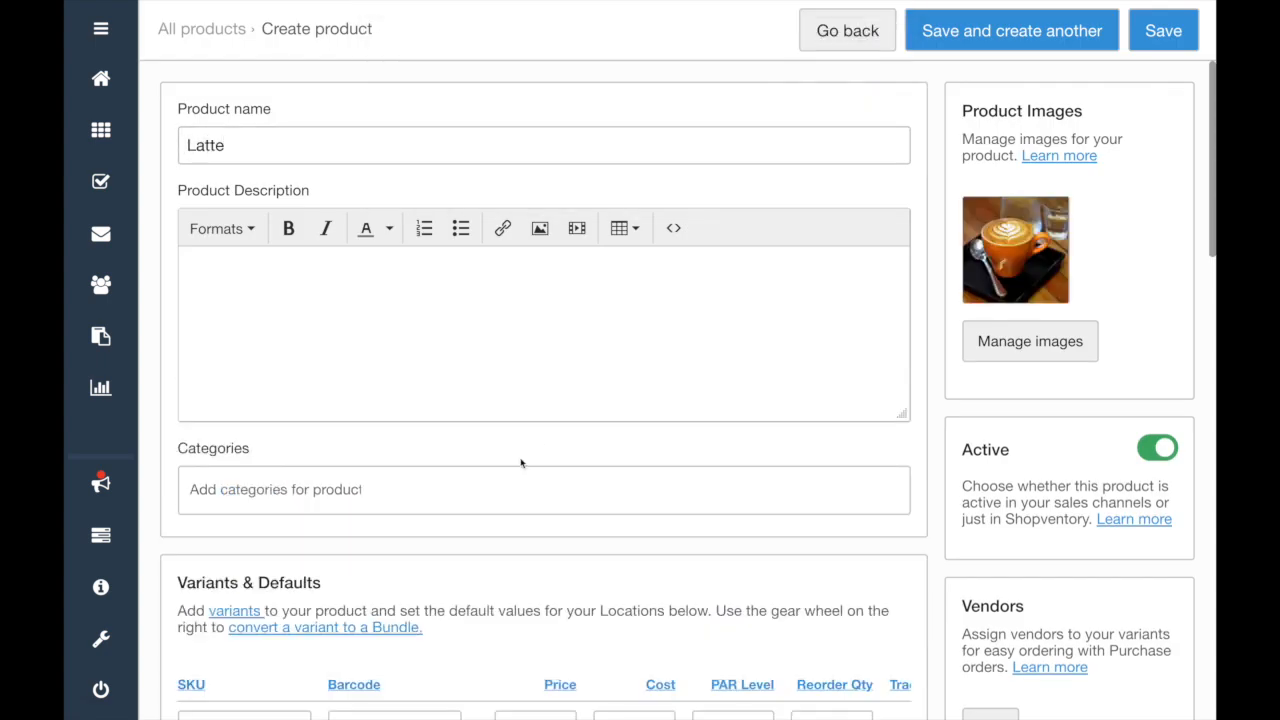
left_click(544, 488)
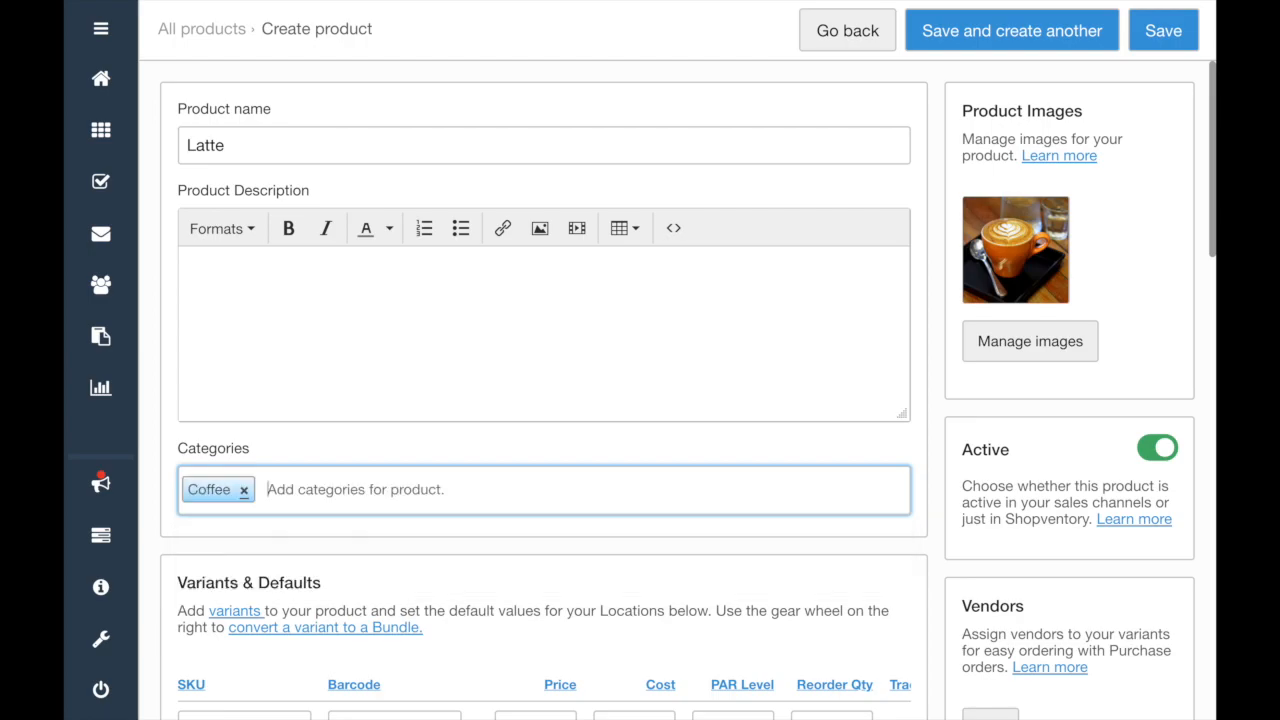
scroll("down", 3)
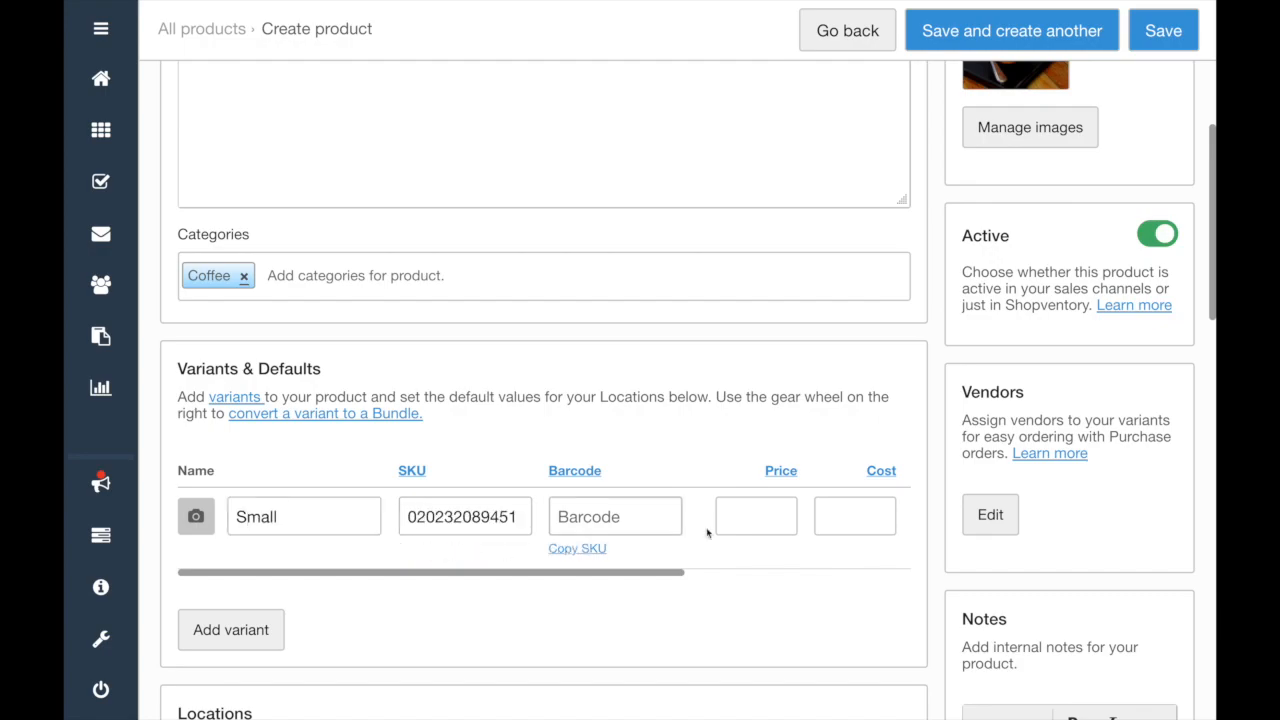
type("3")
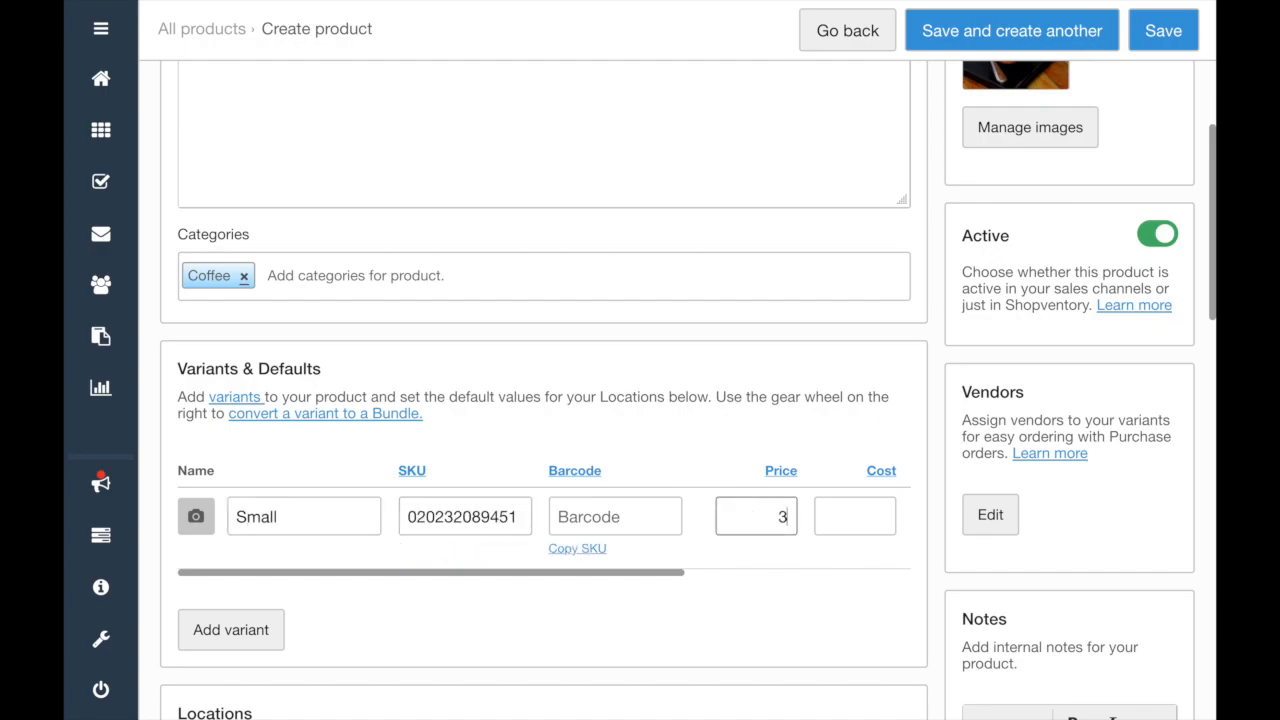
type(".99")
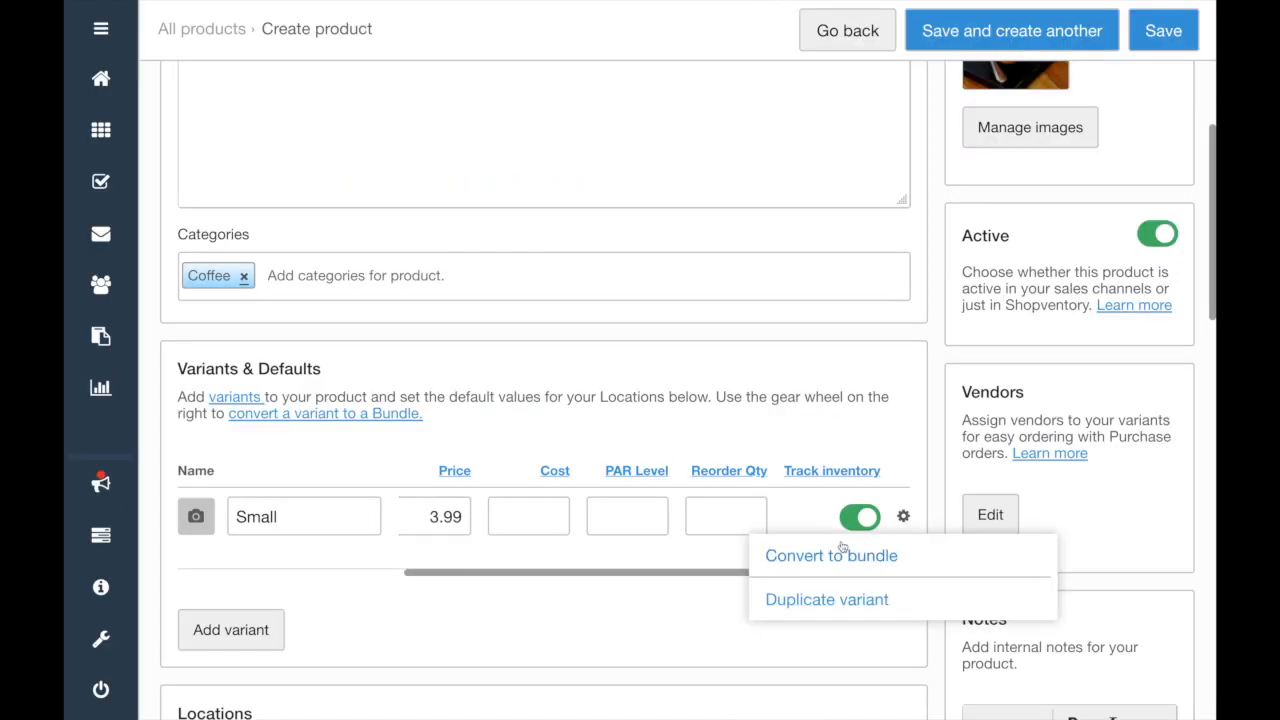
- Convert the Small variant to a bundle with Milk (1Gal - Whole) and Coffee Beans (Espresso - 1Kg) components
left_click(830, 556)
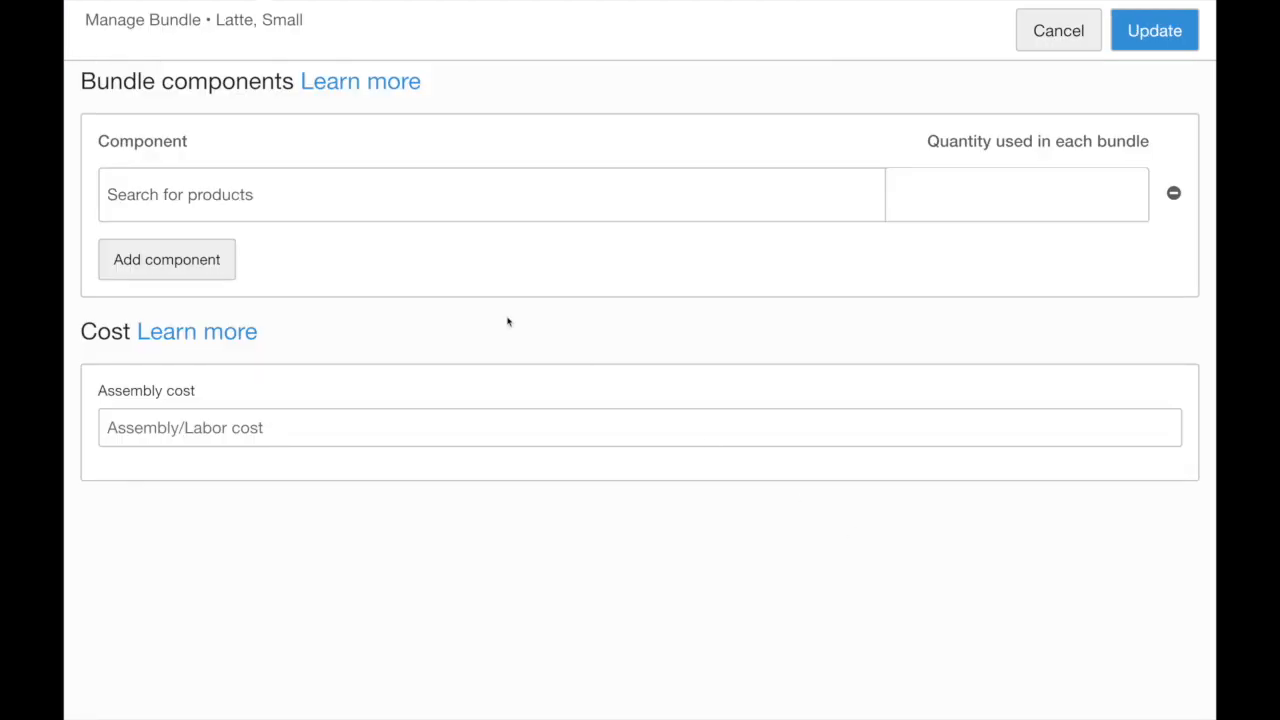
type("Milk (1Gal - Whole")
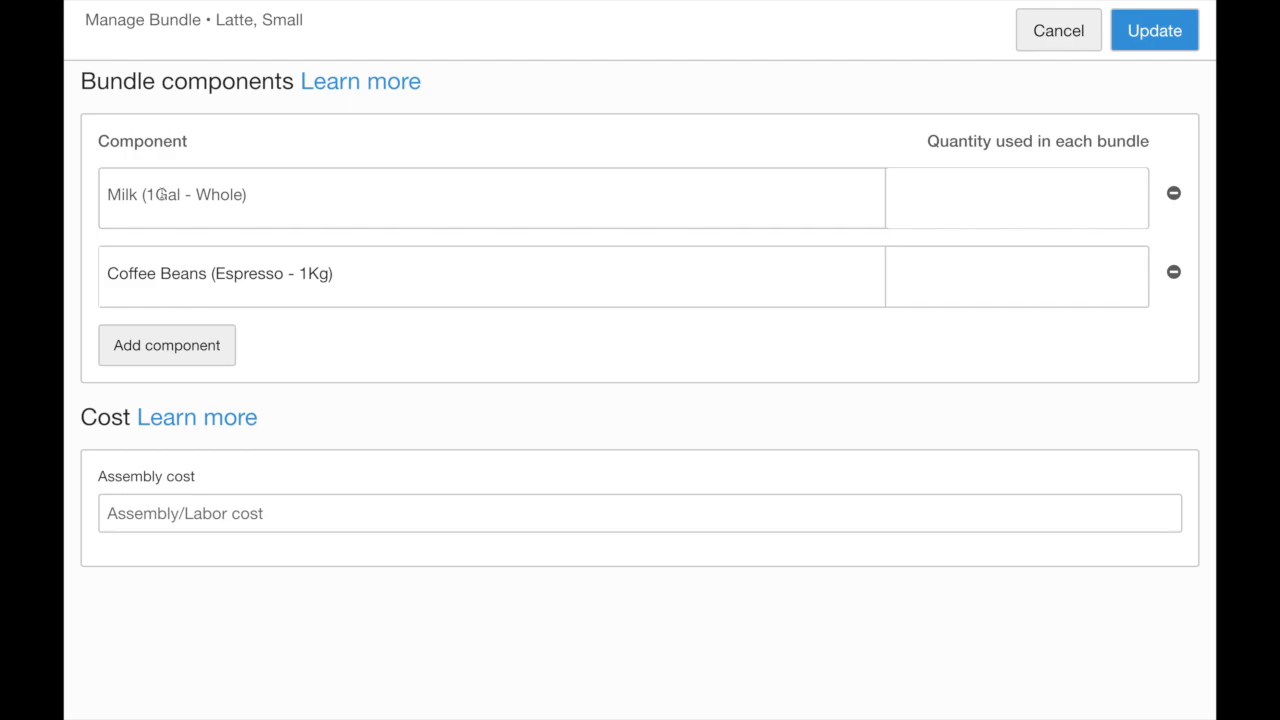
mouse_move(420, 204)
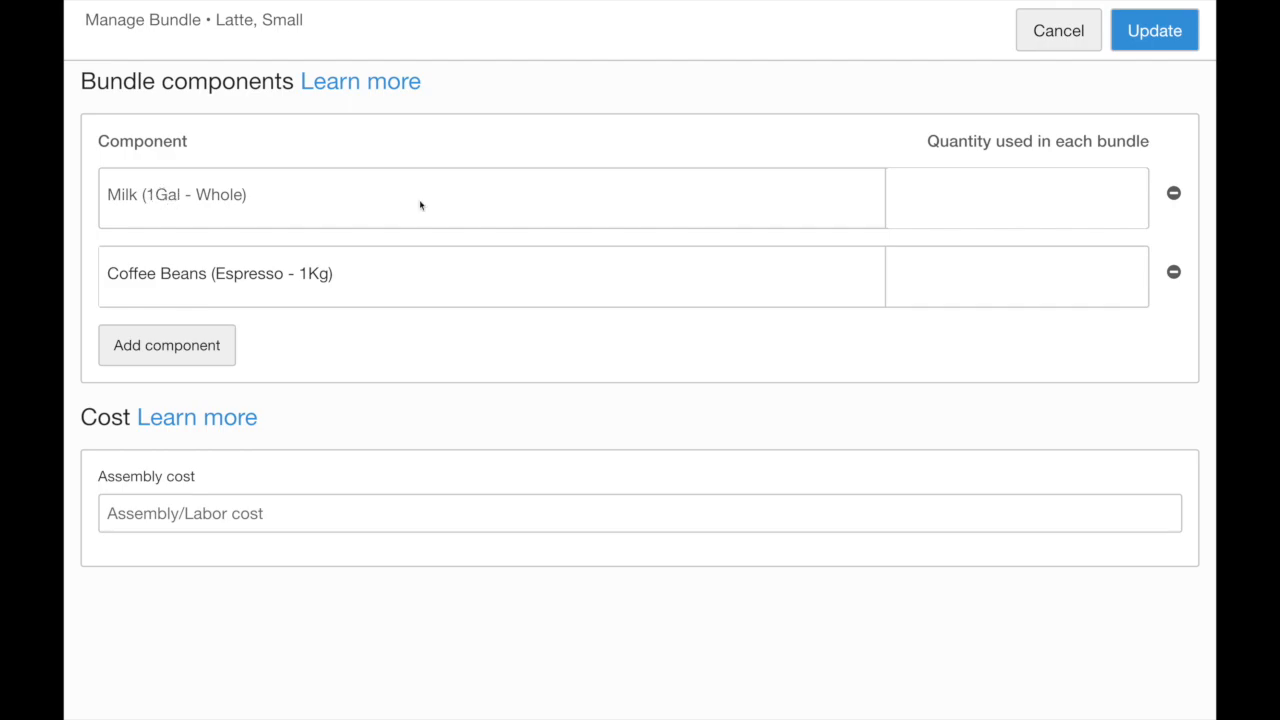
- Set quantity per bundle to .125 for Whole Milk and .017 for Espresso Coffee Beans
left_click(1016, 198)
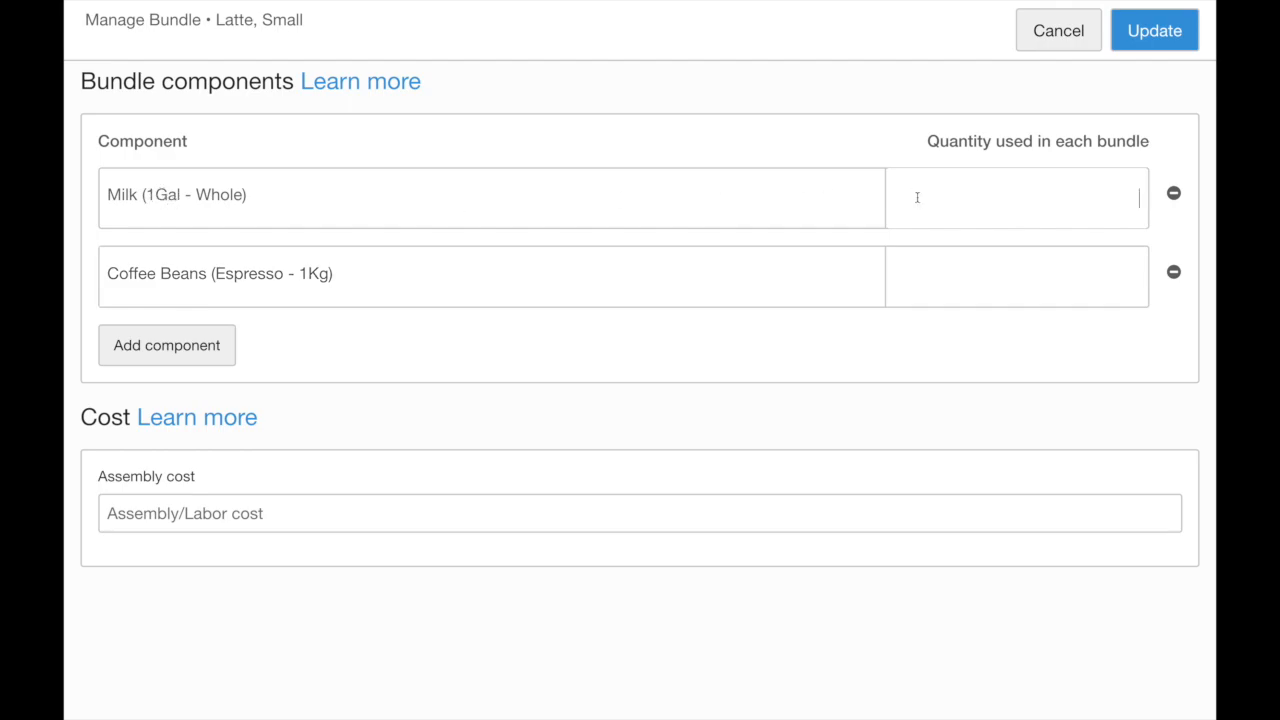
type(".125")
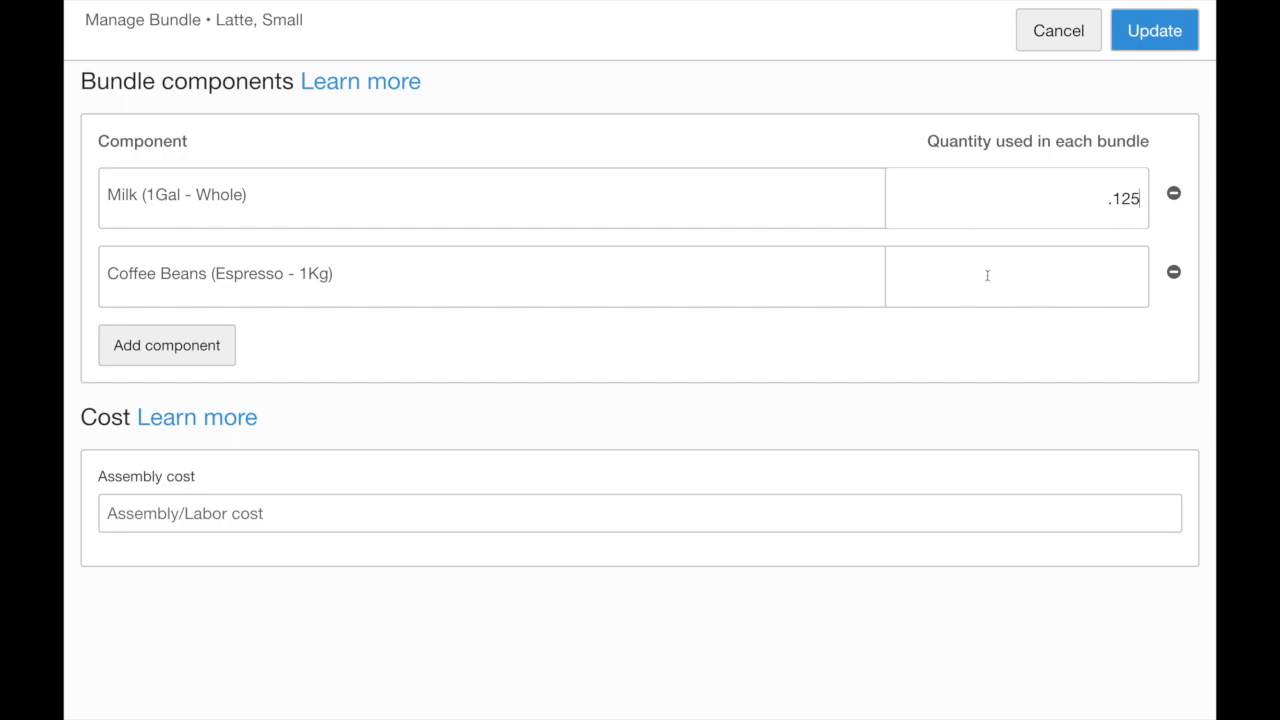
left_click(1016, 276)
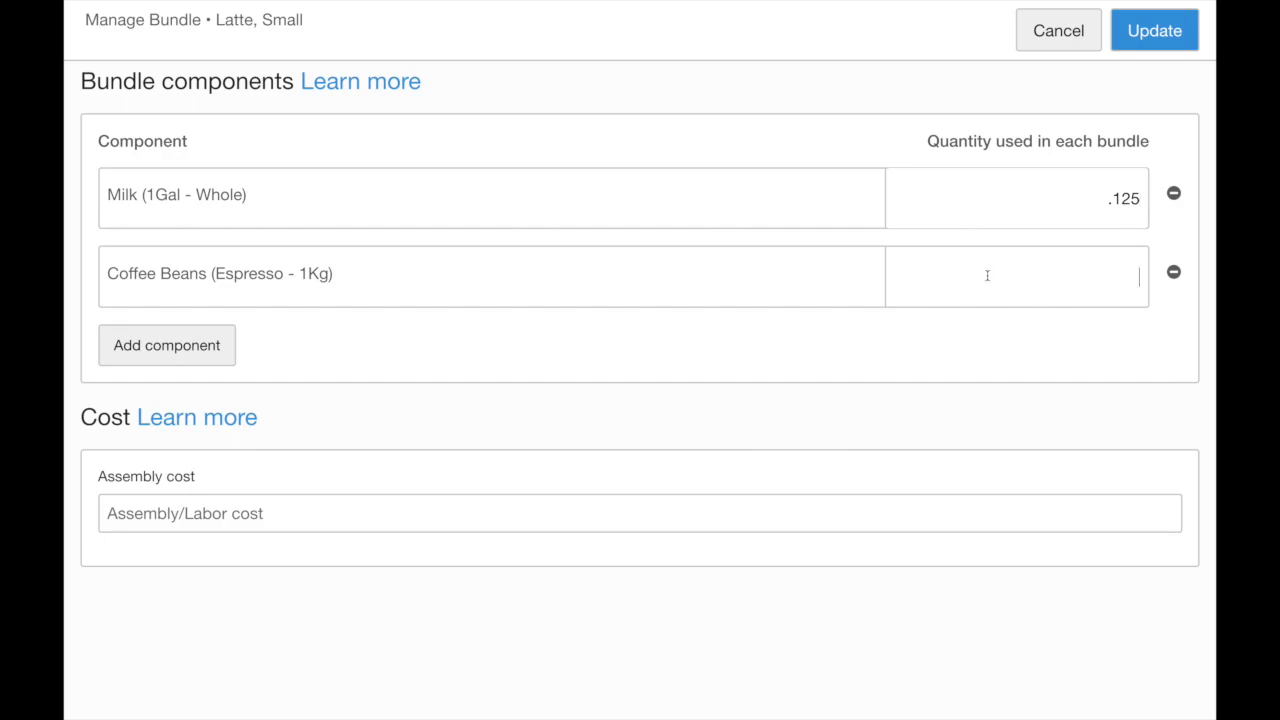
type(".")
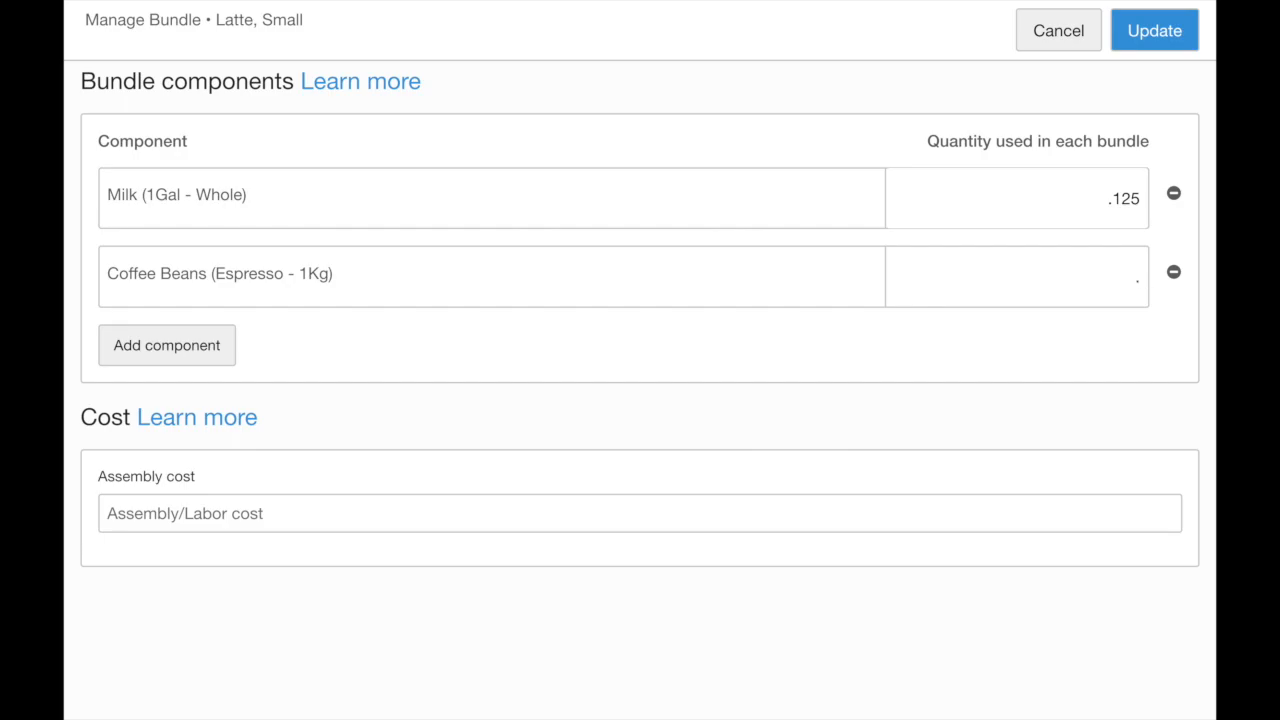
type("017")
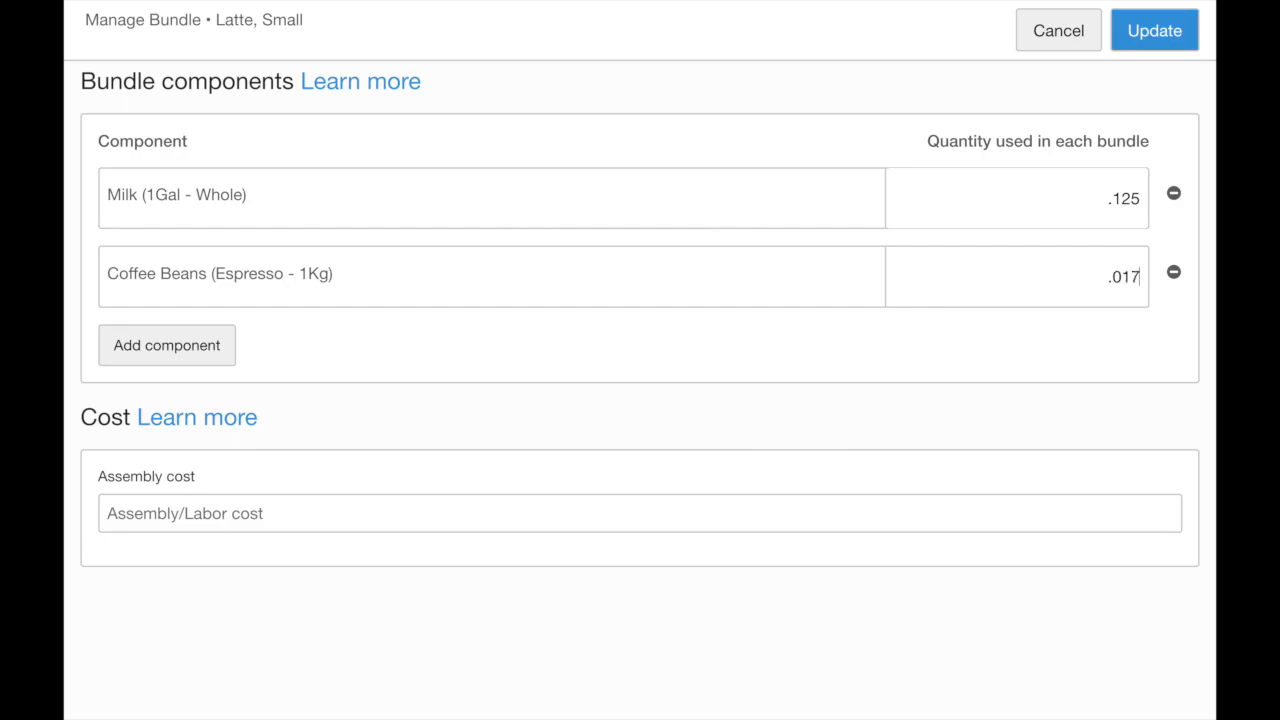
mouse_move(748, 472)
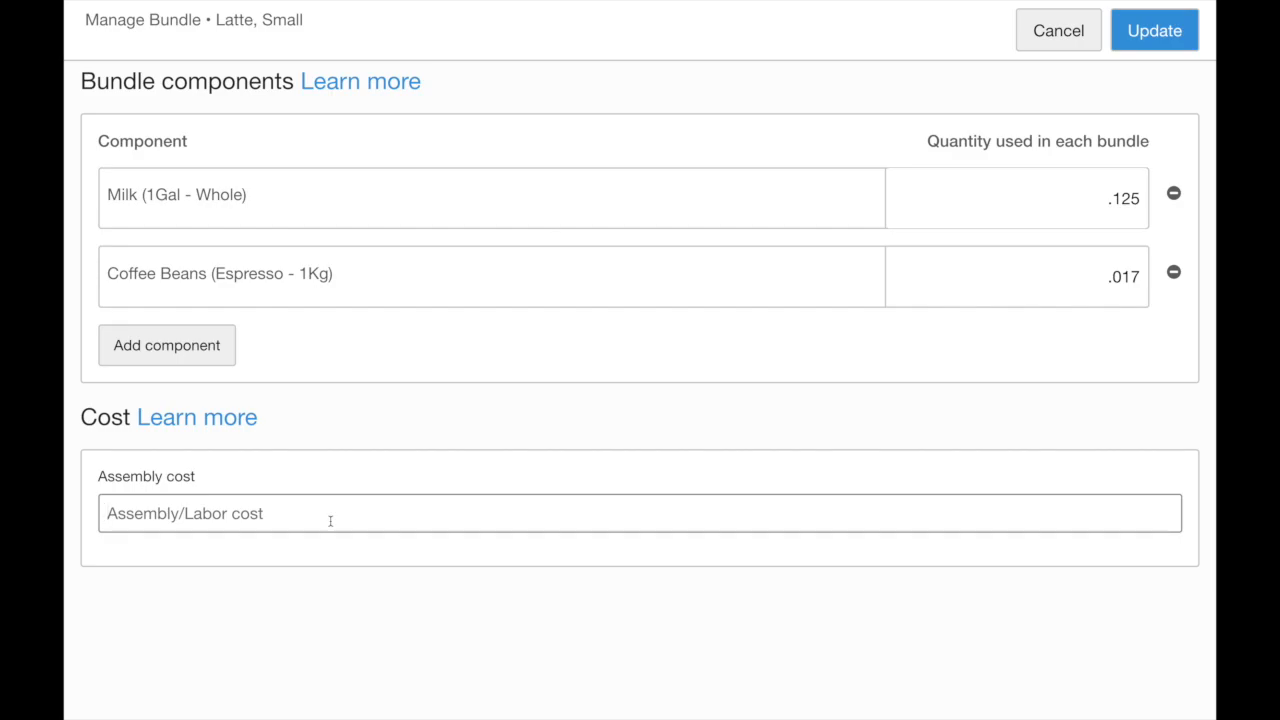
- Give the Small bundle a .15 assembly cost and update it, returning to the Latte form
type(".15")
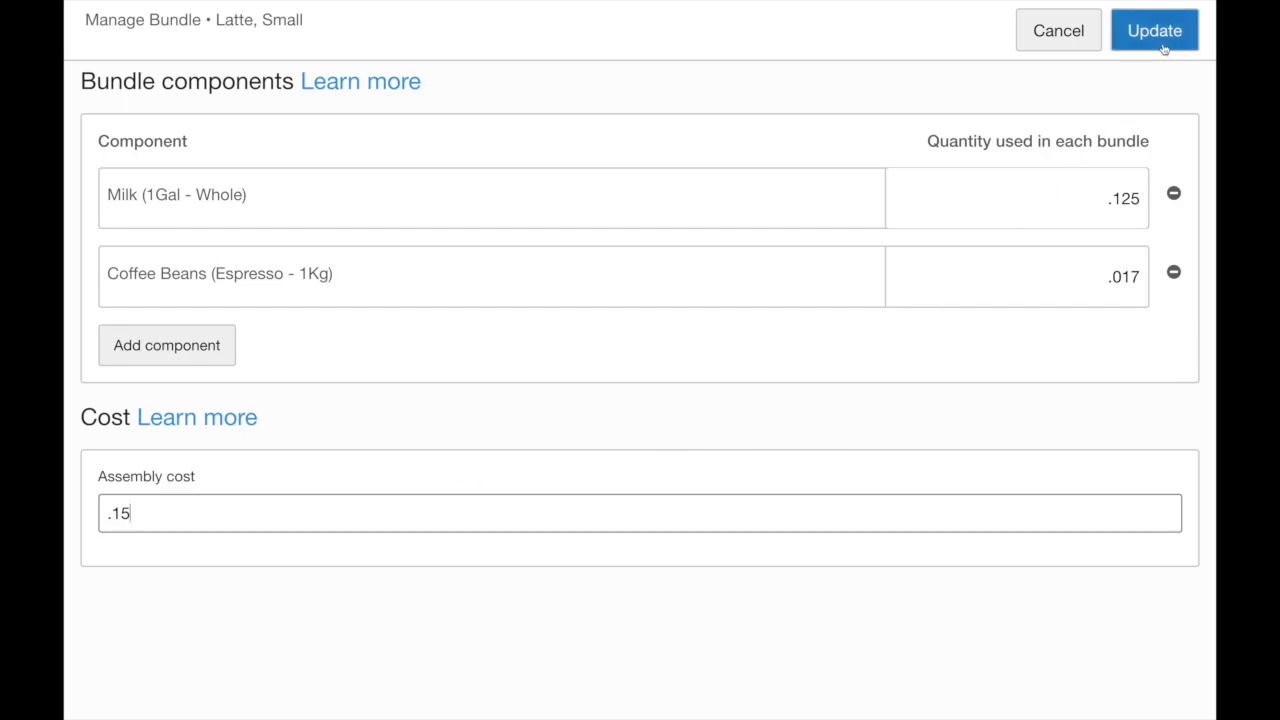
left_click(1154, 30)
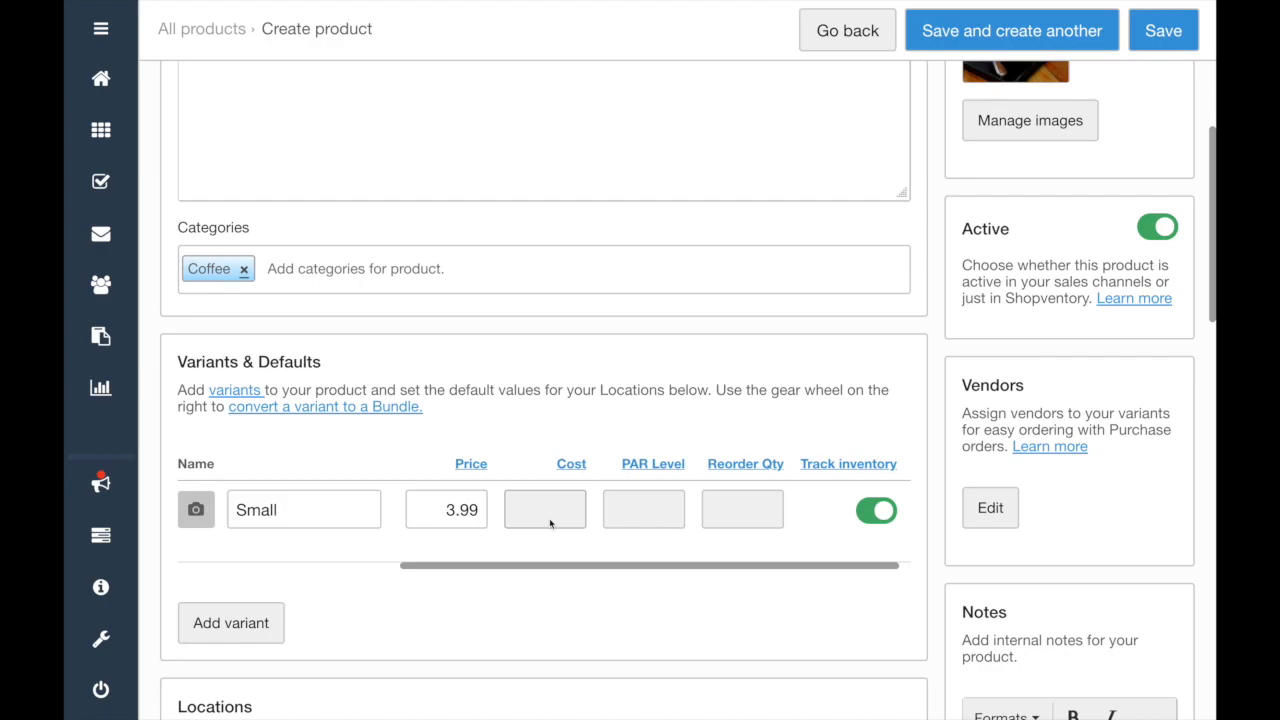
scroll("down", 3)
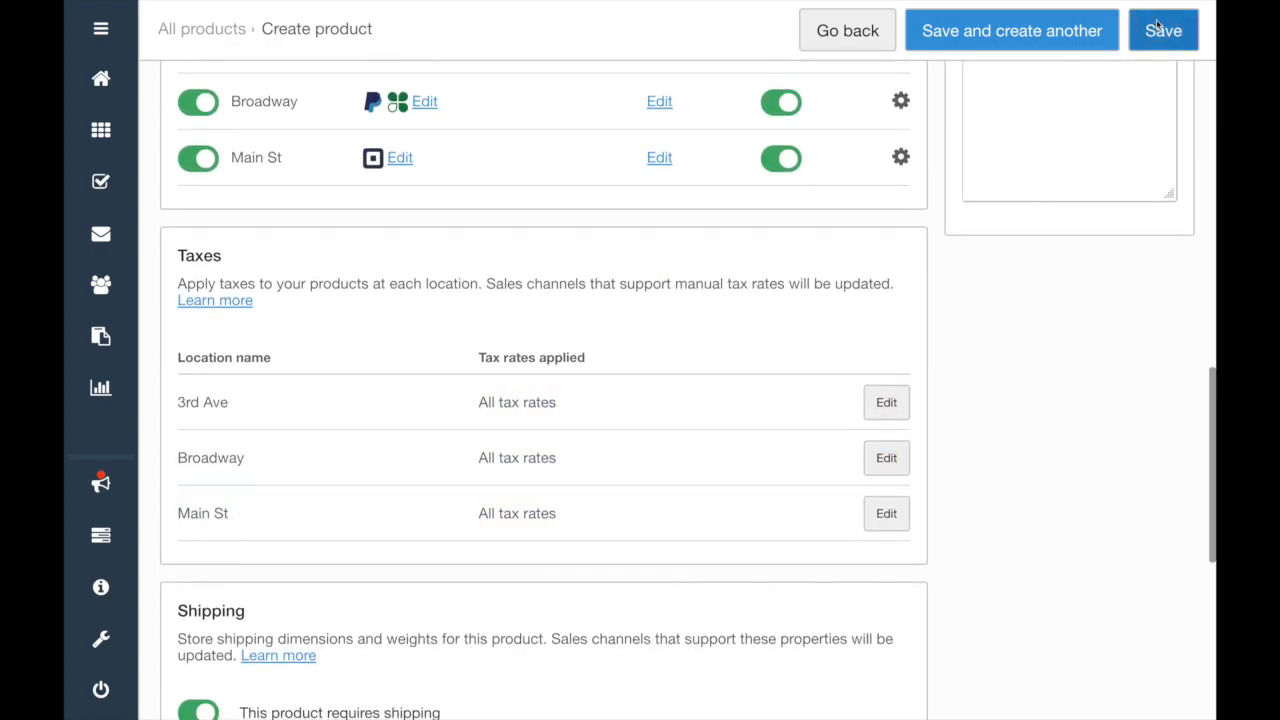
- Save Latte, update the Medium 4.99 variant as a bundle, and save the product again
left_click(1164, 30)
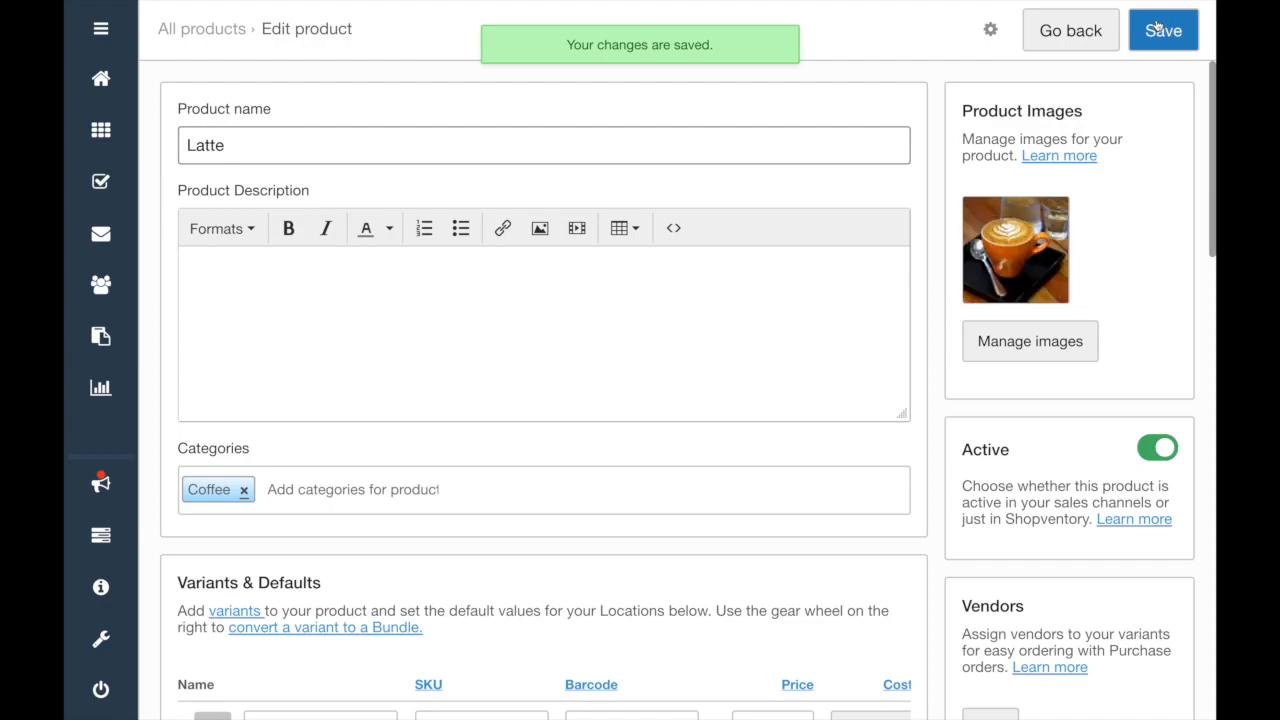
scroll("down", 3)
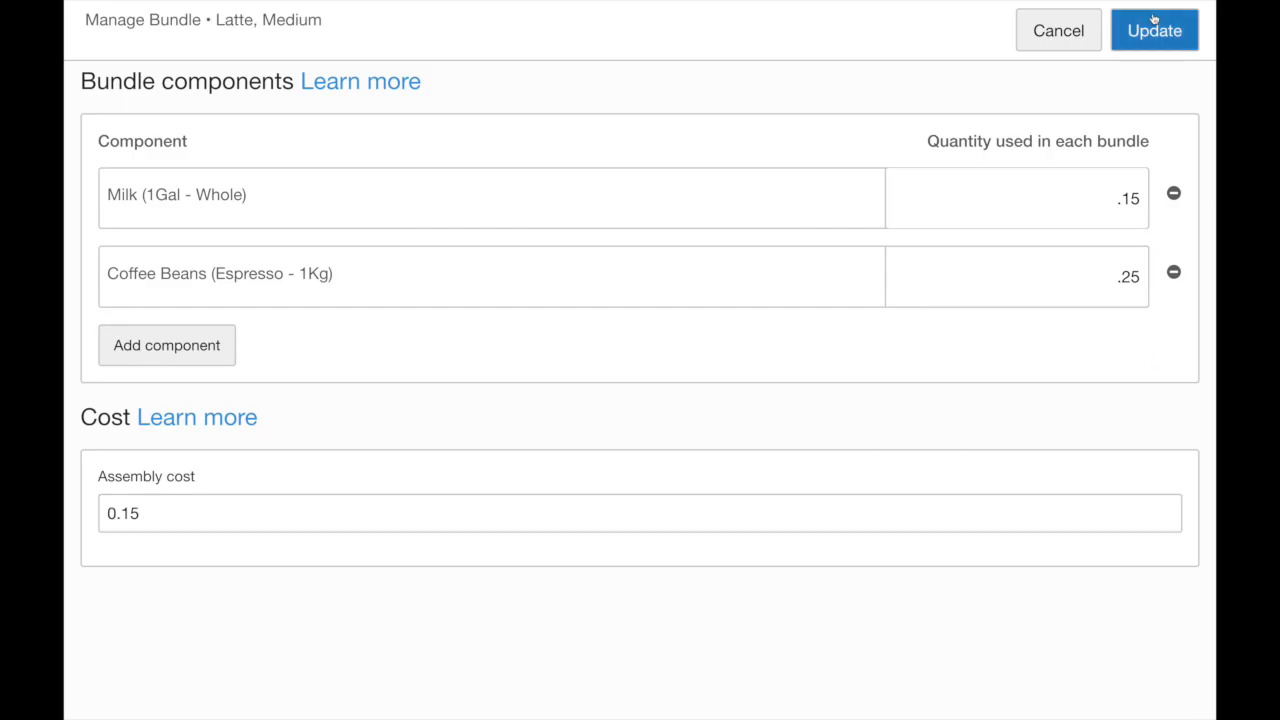
left_click(1154, 30)
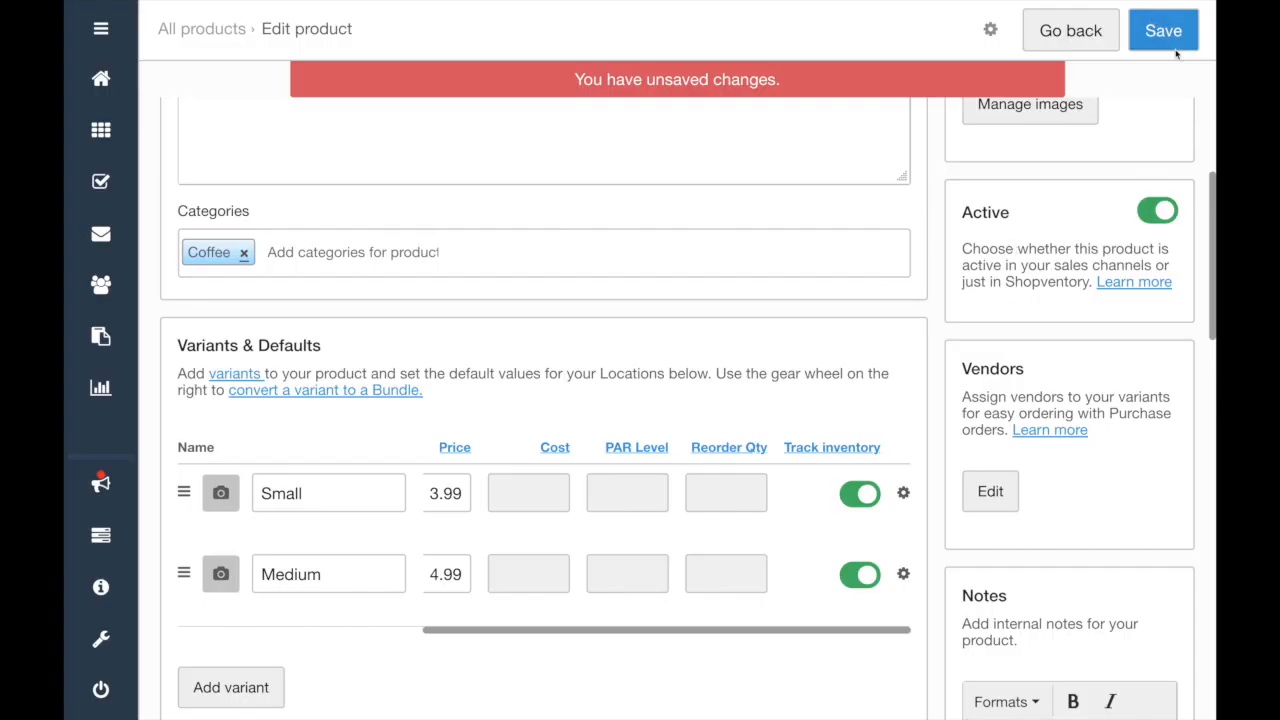
left_click(1164, 30)
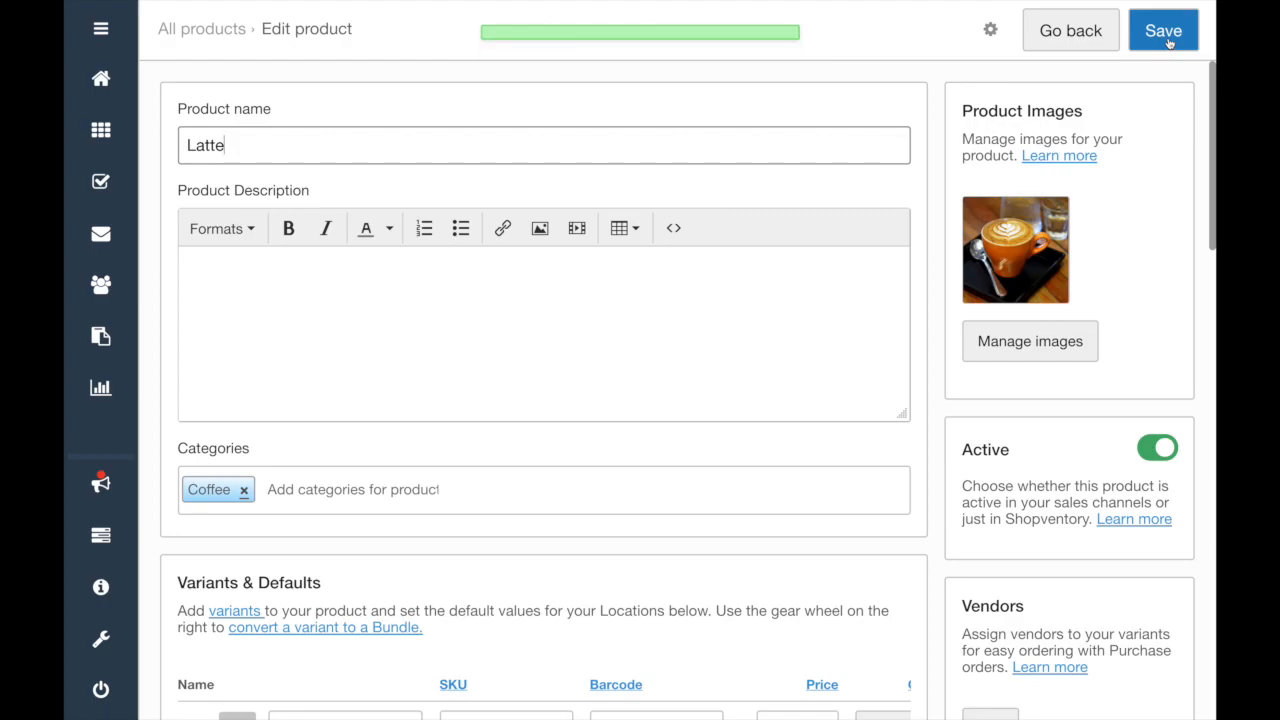
- Return to the inventory and review the 'Show bundles only' filter without changing it
left_click(1164, 30)
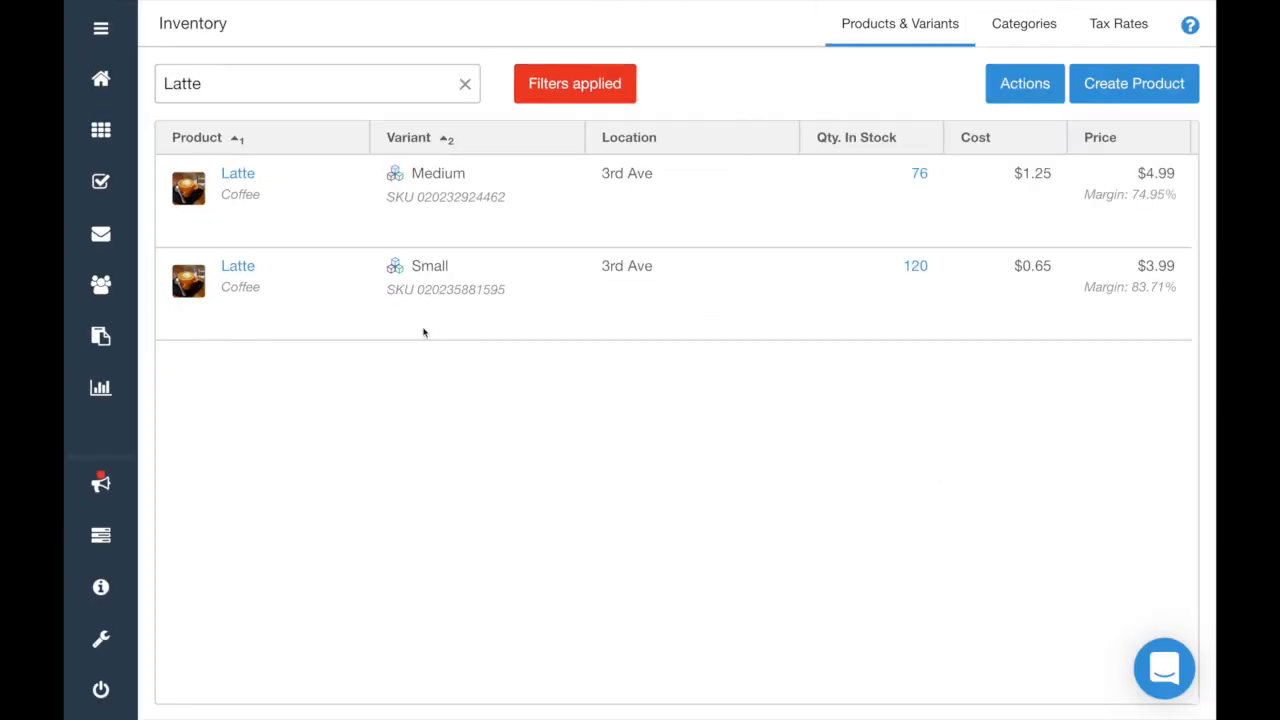
left_click(574, 84)
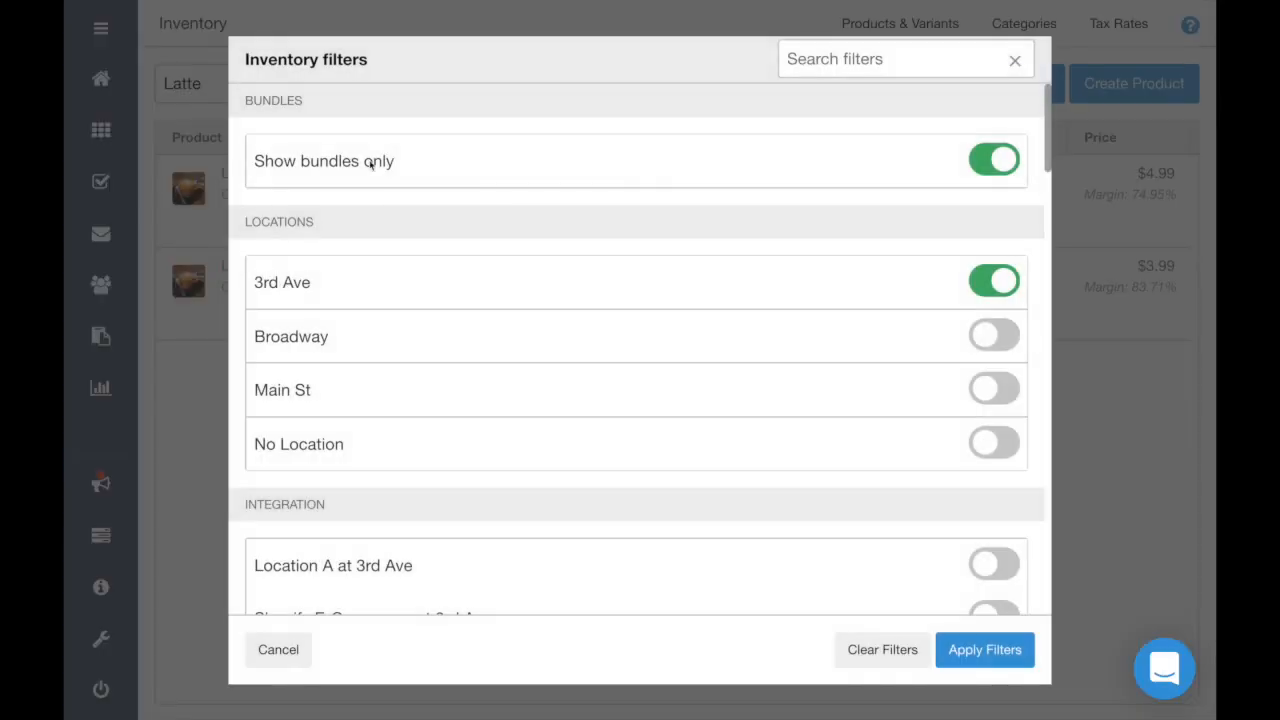
left_click(984, 648)
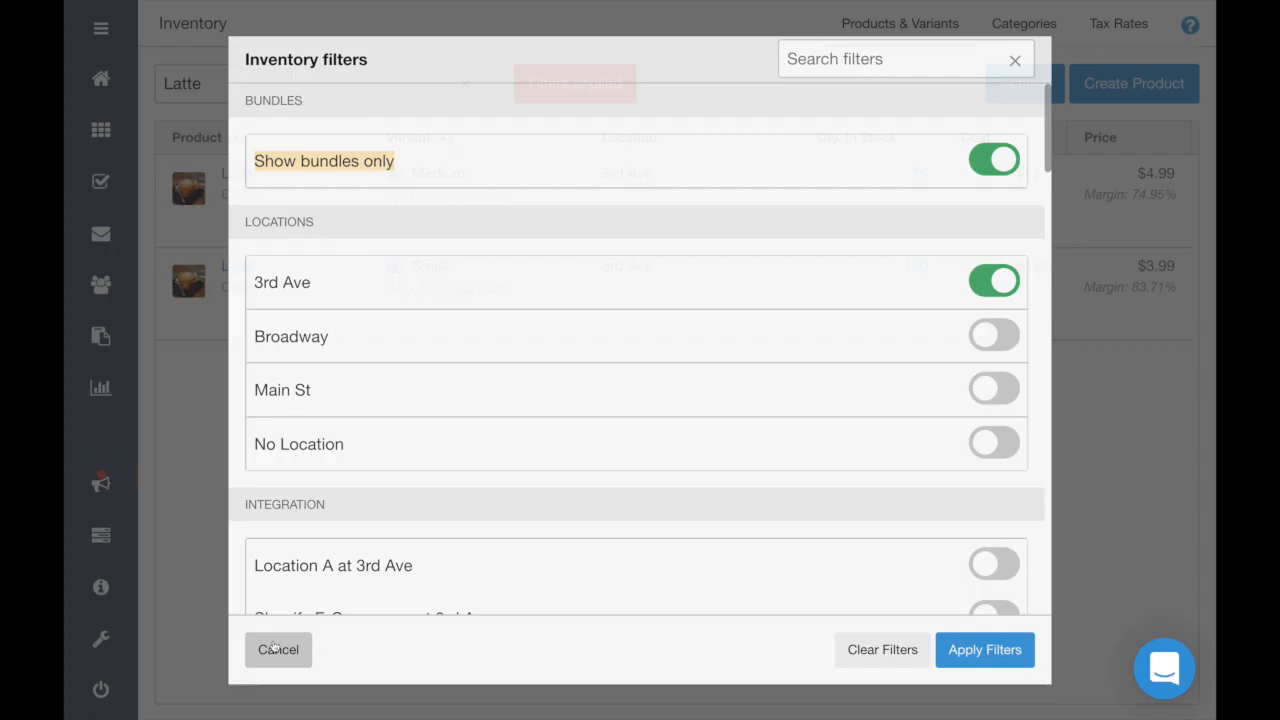
left_click(984, 648)
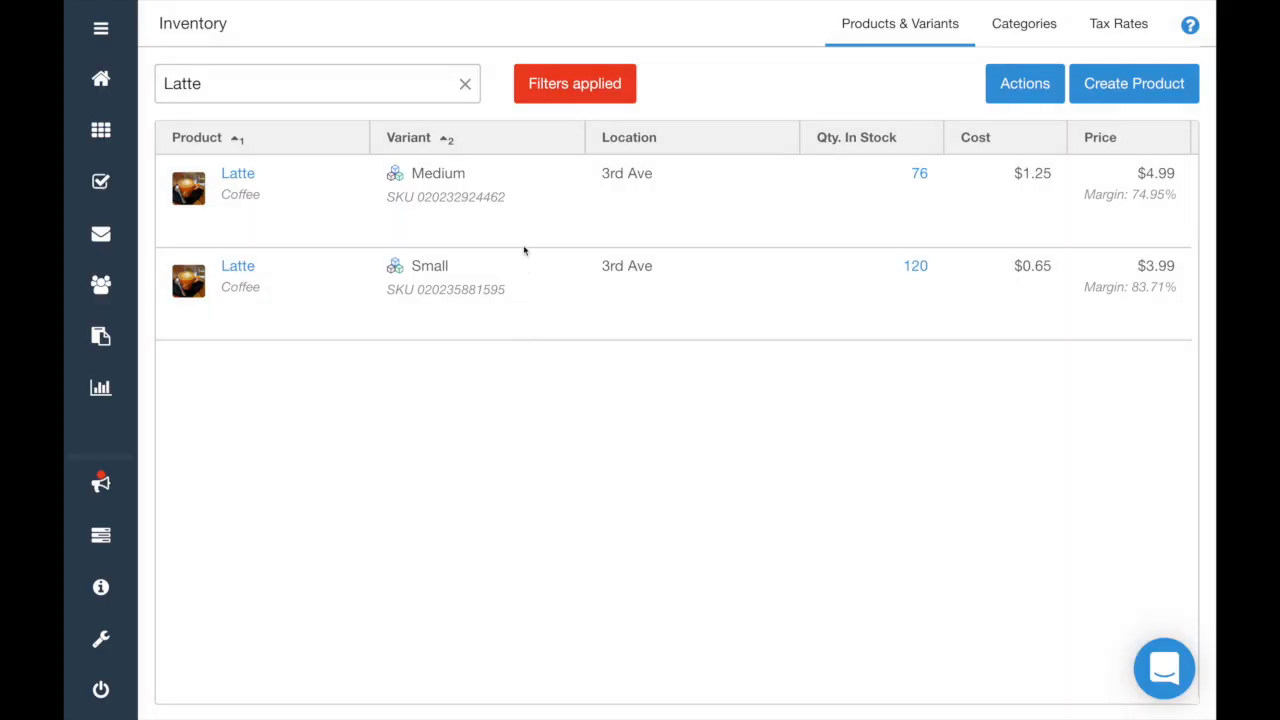
- Find the Wine product and view the Manage bundle setup for its Glass variant
type("Wine")
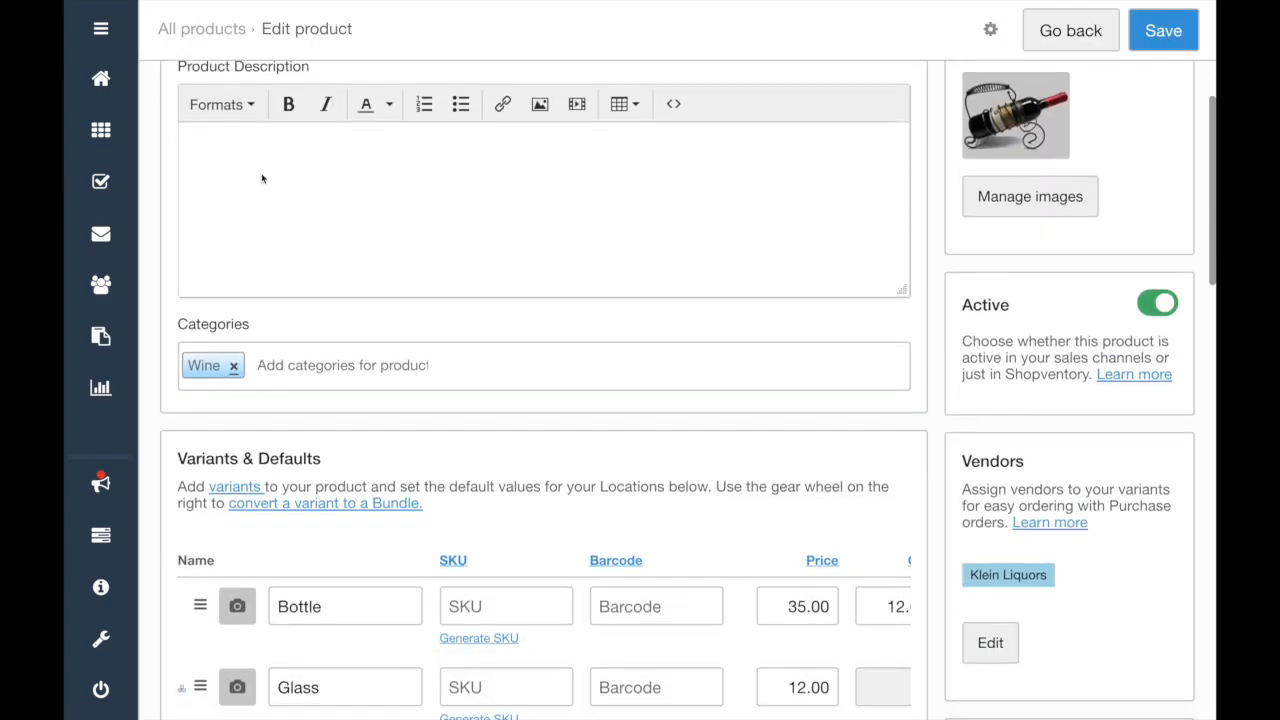
scroll("down", 3)
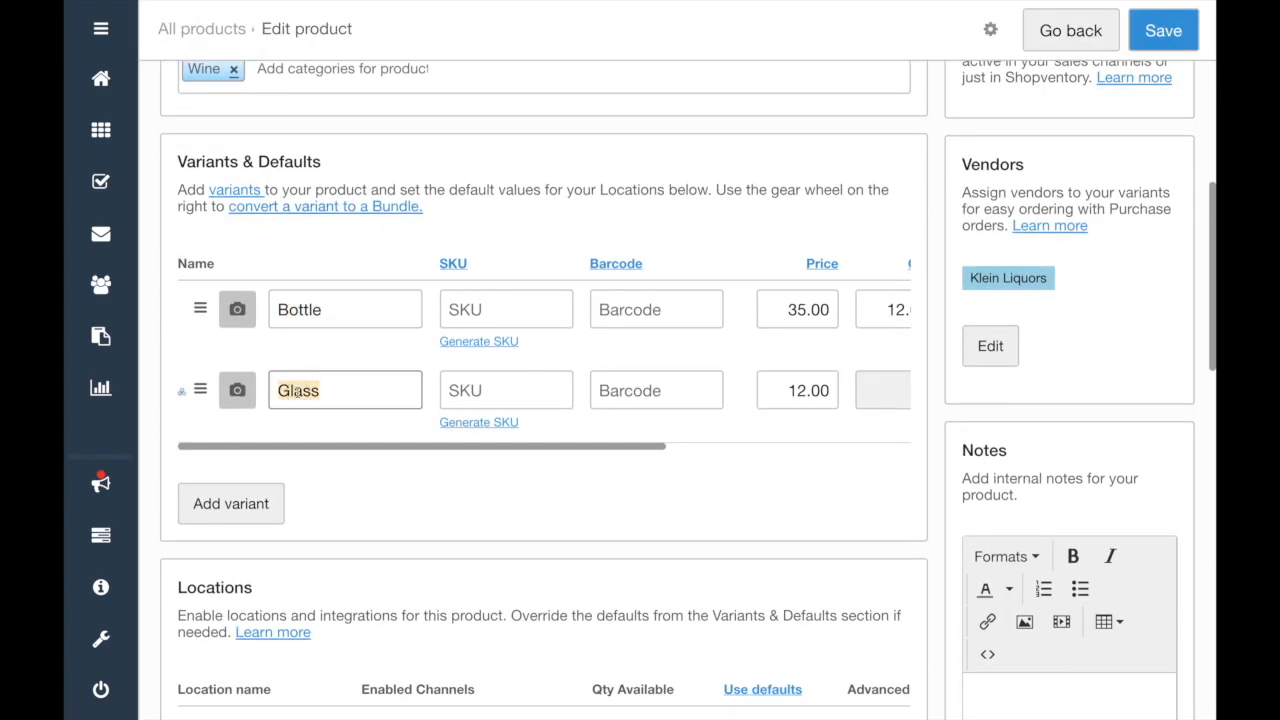
left_click(904, 390)
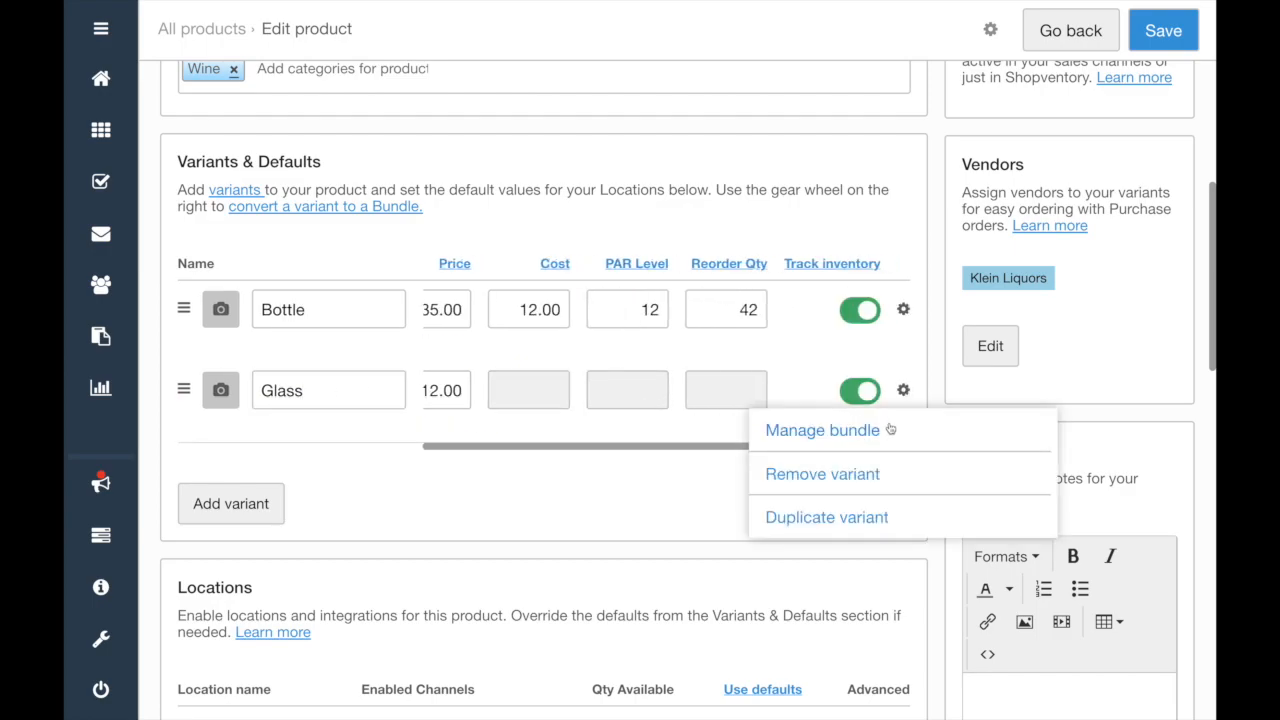
left_click(820, 430)
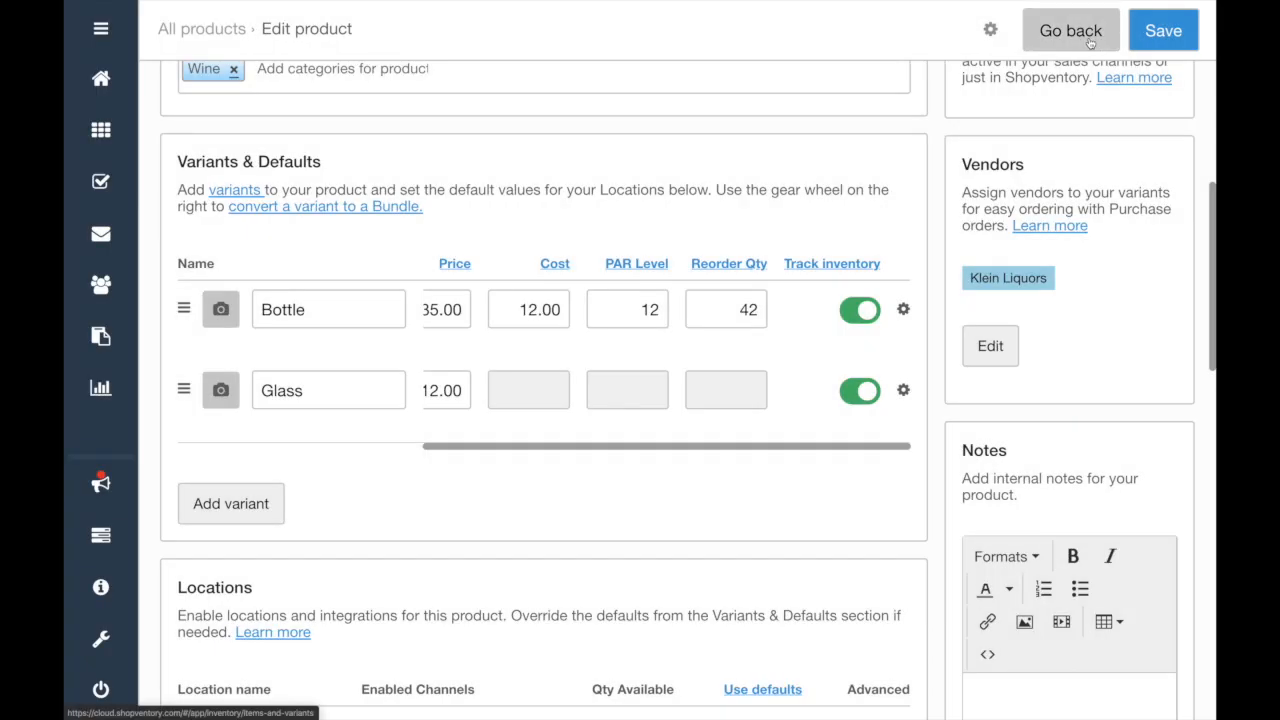
- Search 'craft', find Craft Lager and view the Single variant's bundle setup
left_click(1070, 30)
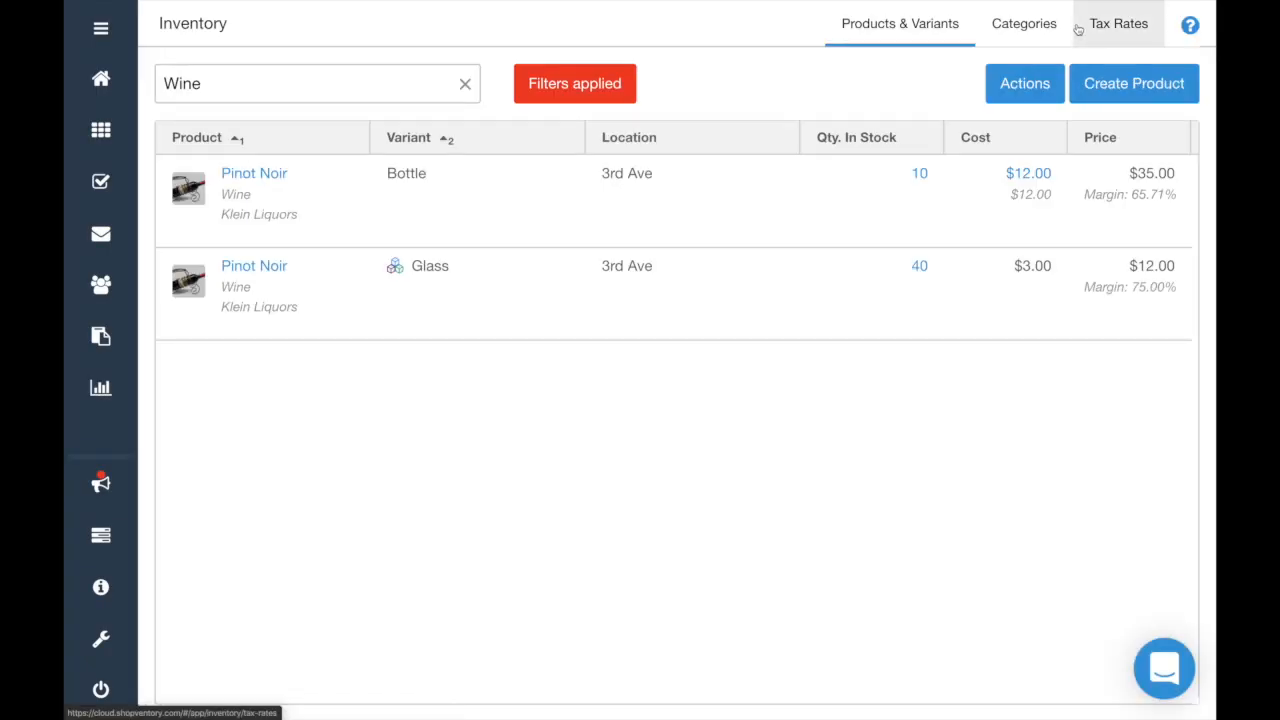
type("craf")
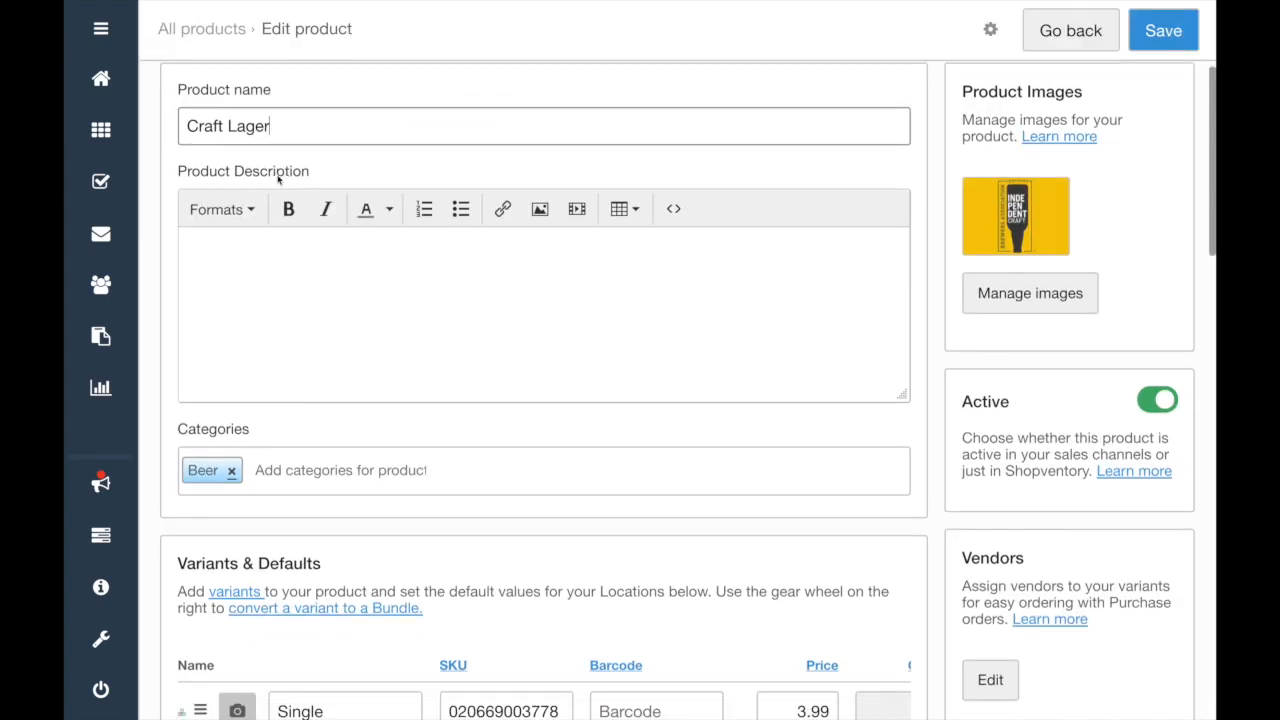
left_click(904, 476)
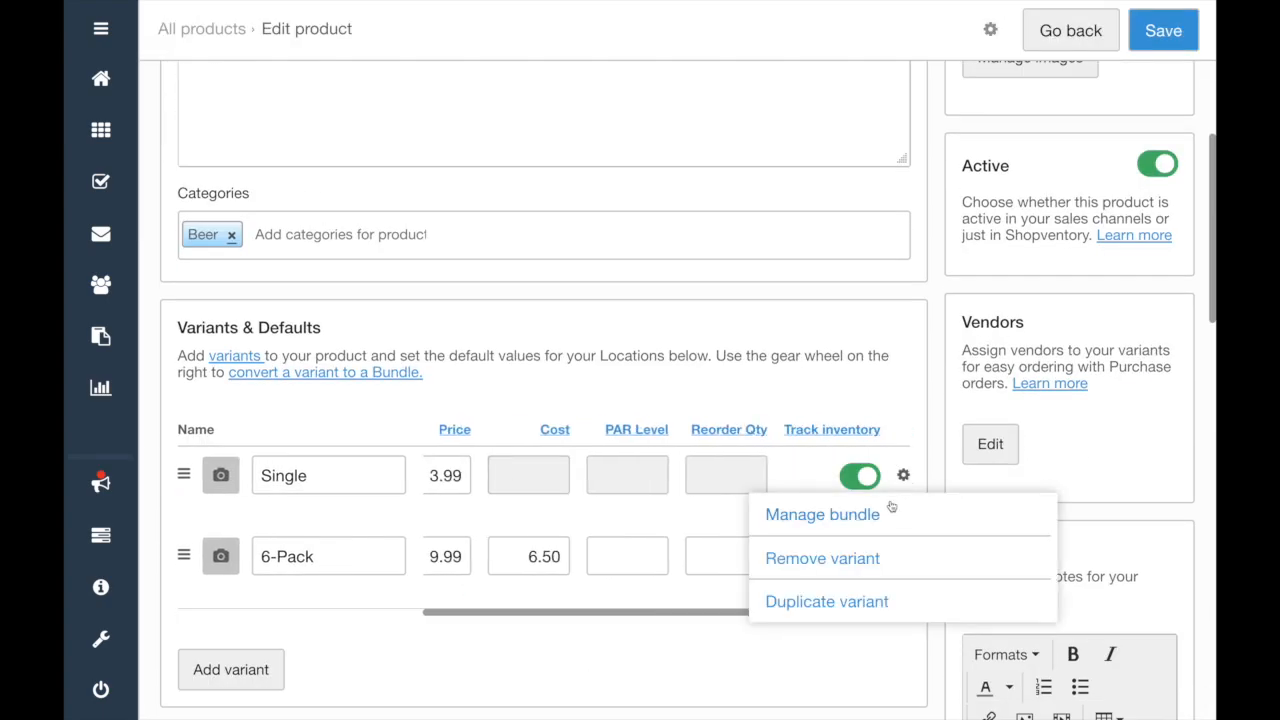
left_click(820, 514)
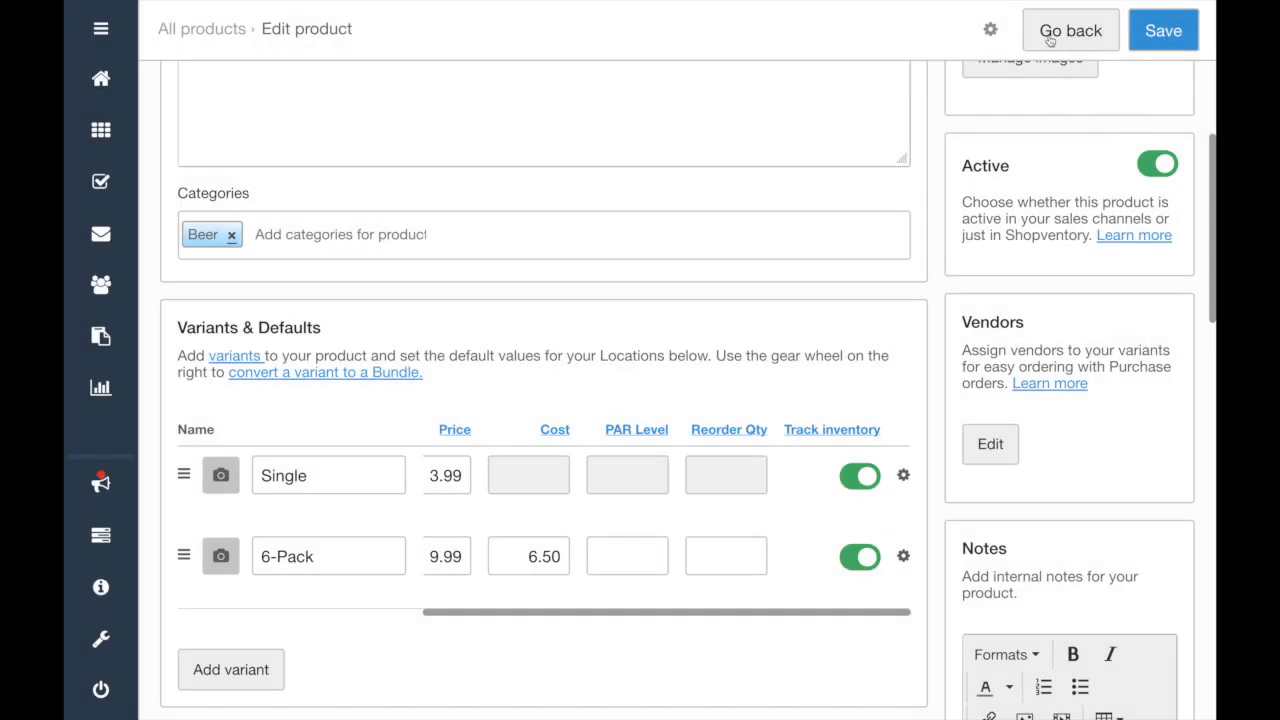
- Search 'basket', find All-Pro Basketball and view the Wholesale Price bundle setup
left_click(1068, 30)
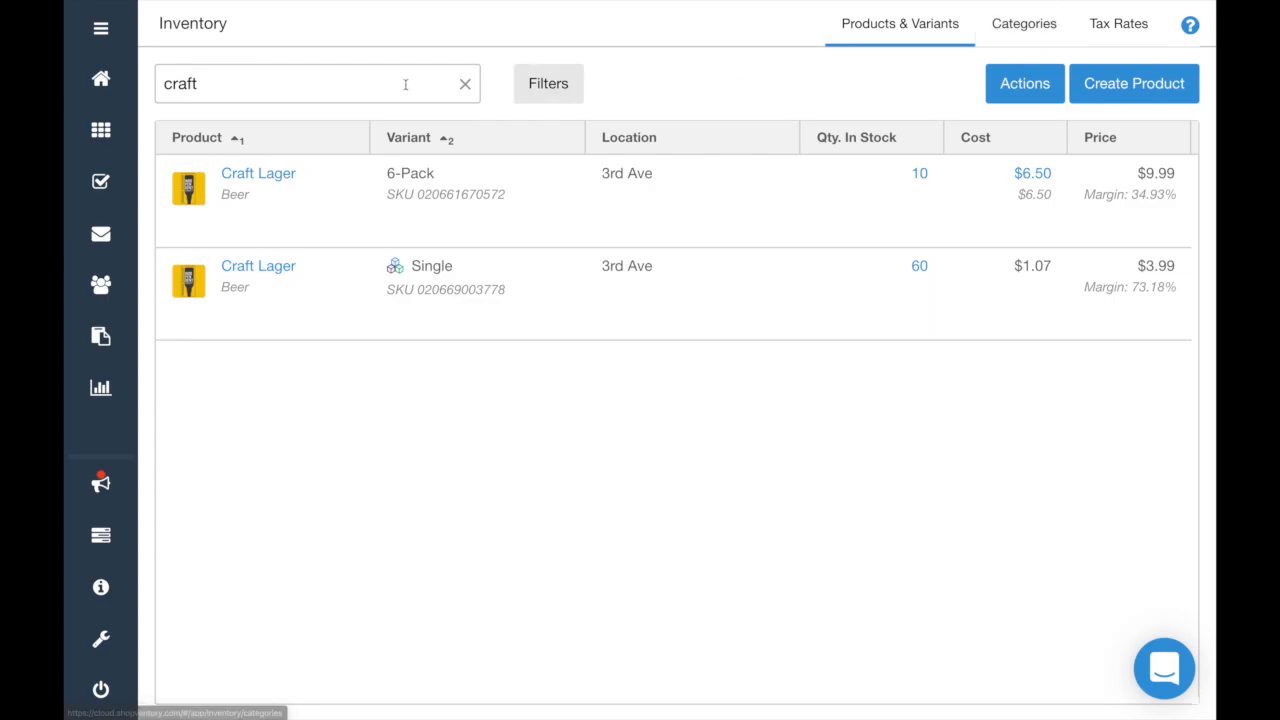
type("basket")
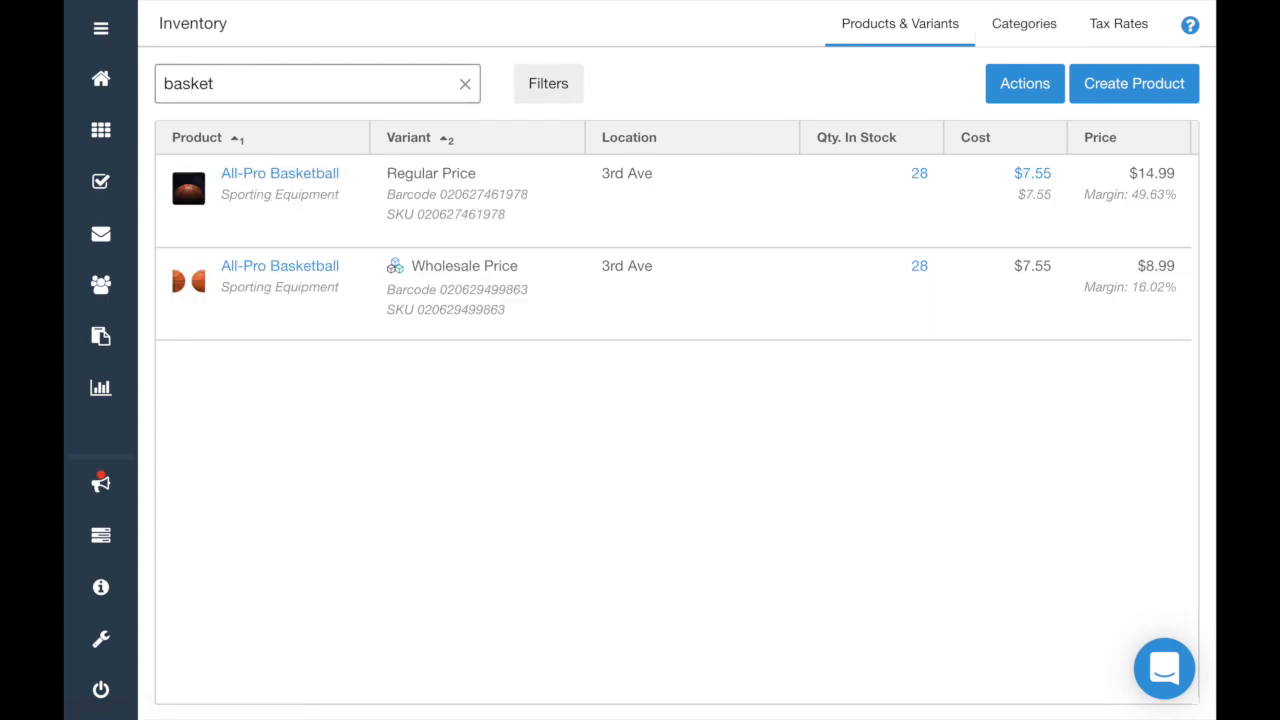
left_click(280, 172)
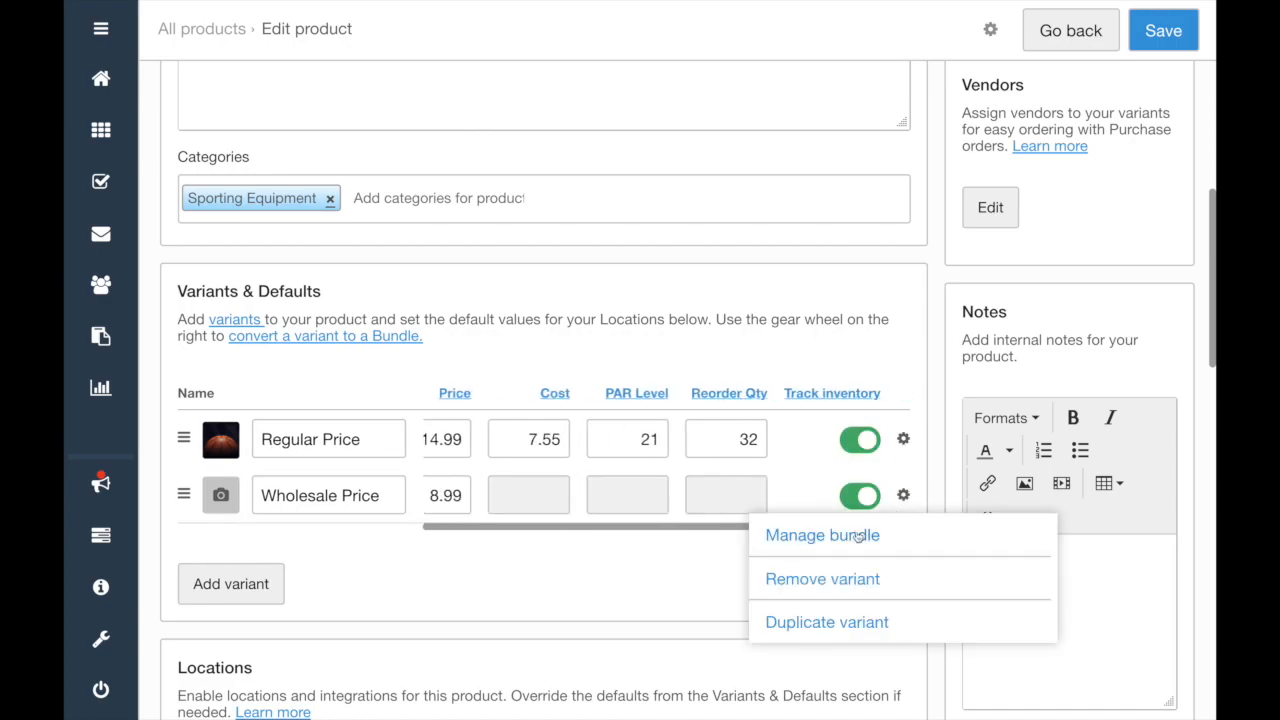
left_click(822, 534)
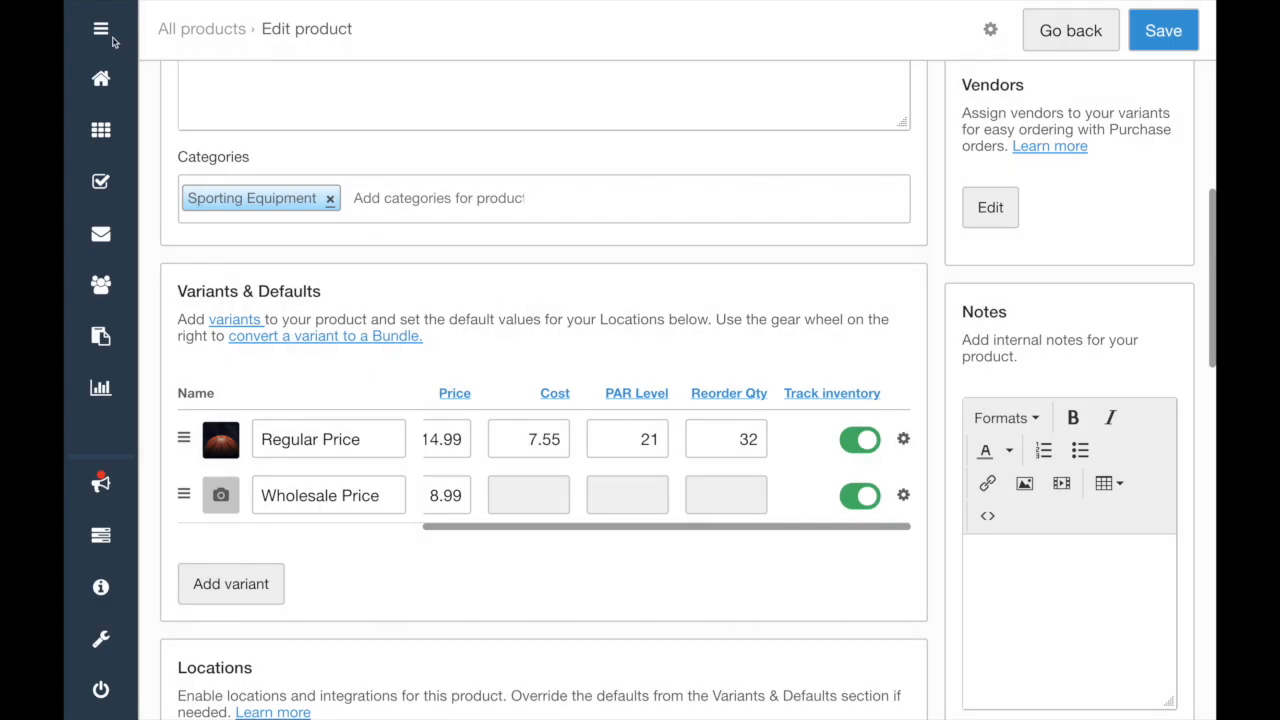
- Search the Help Center for 'Bundles' and review results like Bundle Batching and Bundle Variants
left_click(100, 28)
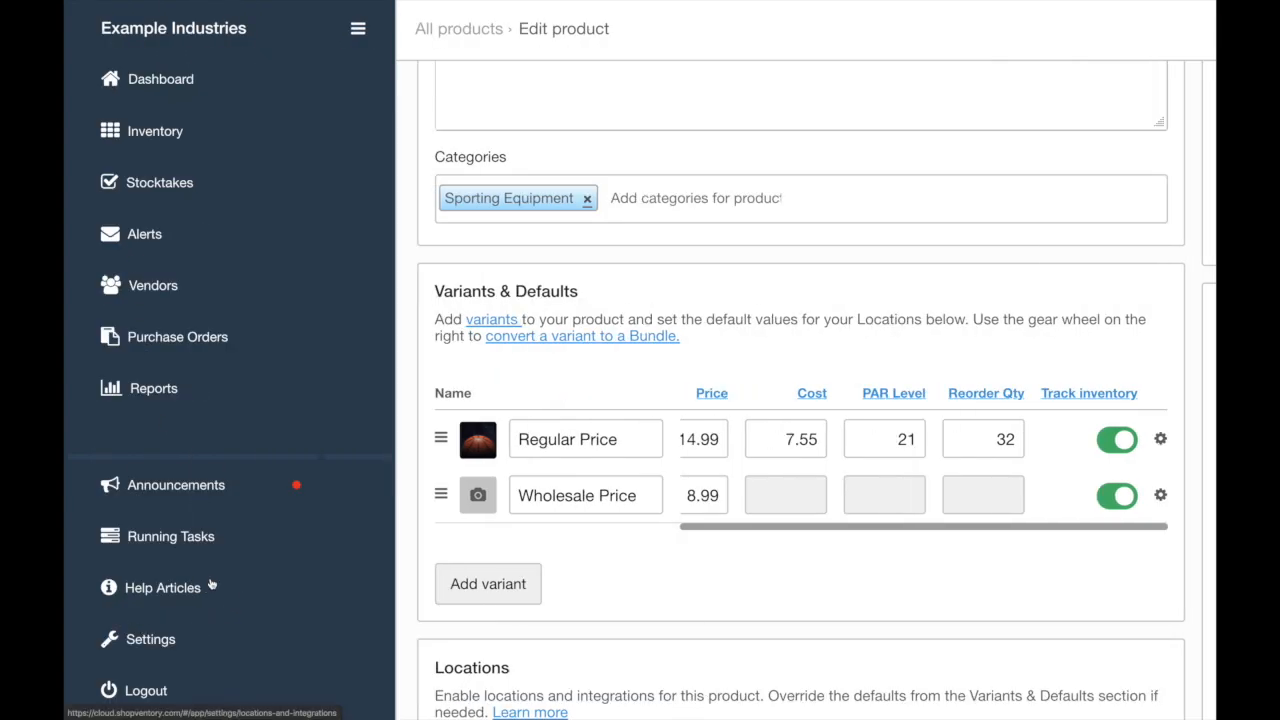
left_click(162, 588)
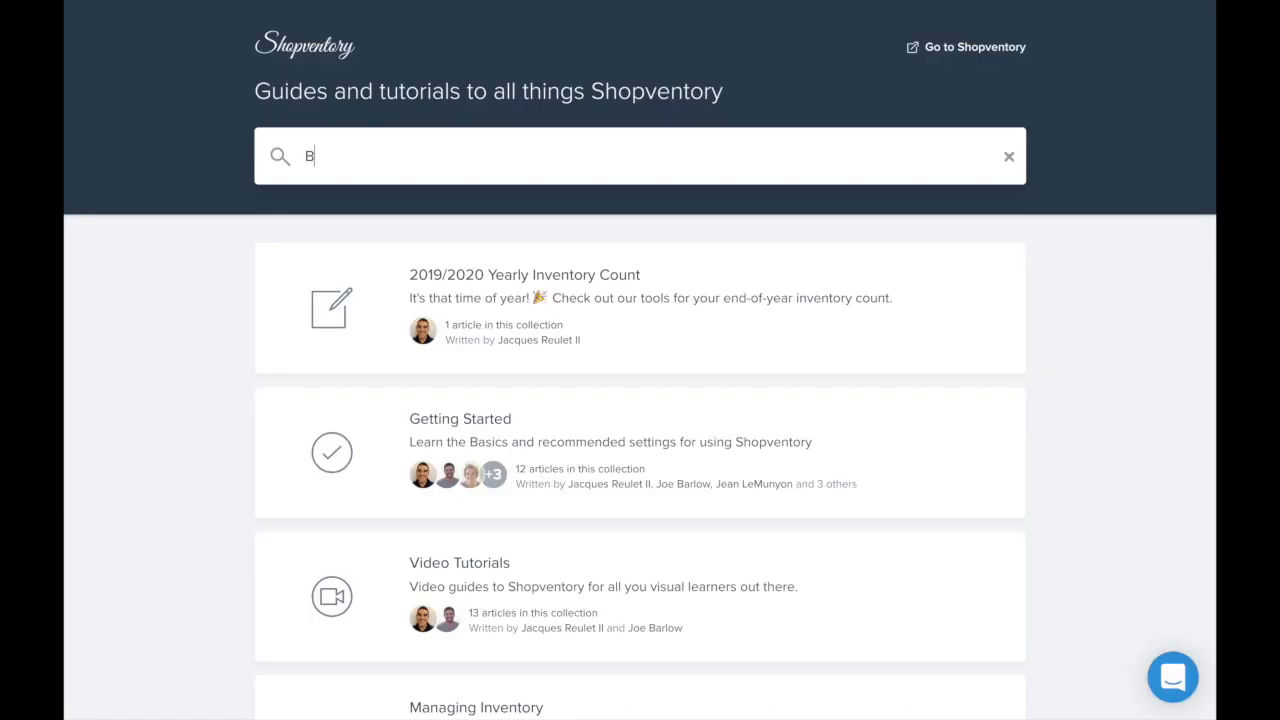
type("undles")
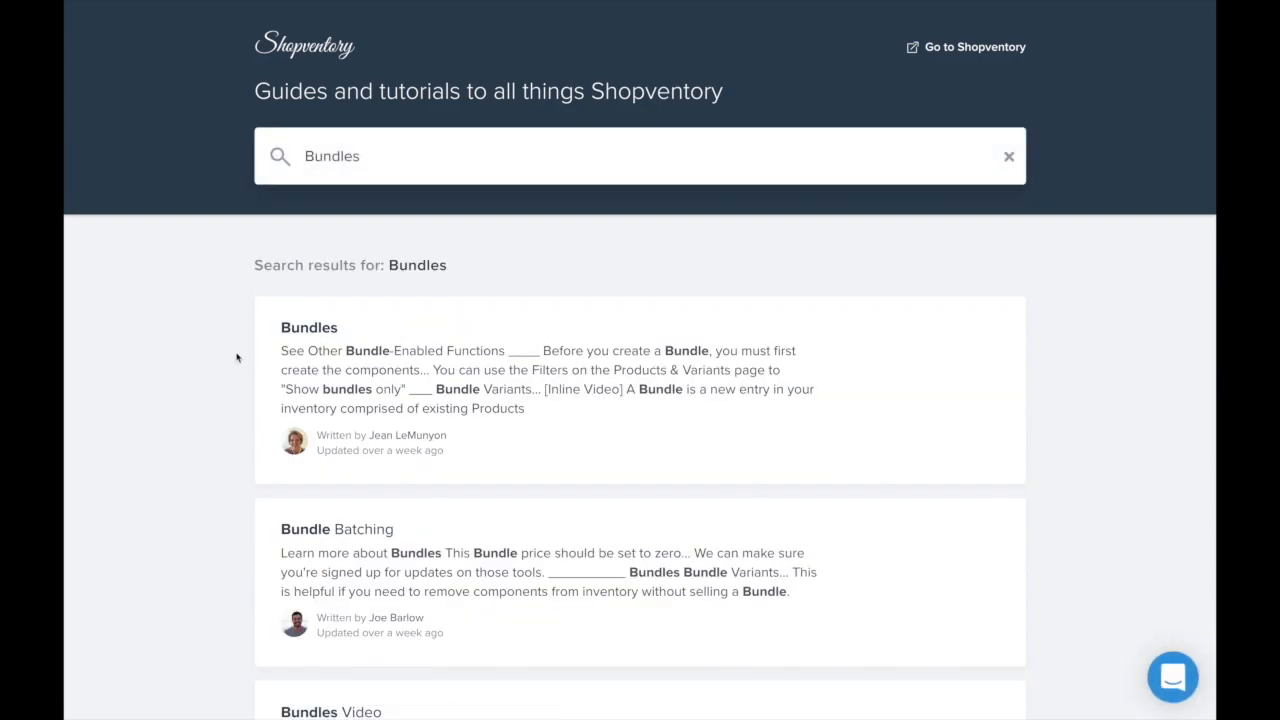
scroll("down", 3)
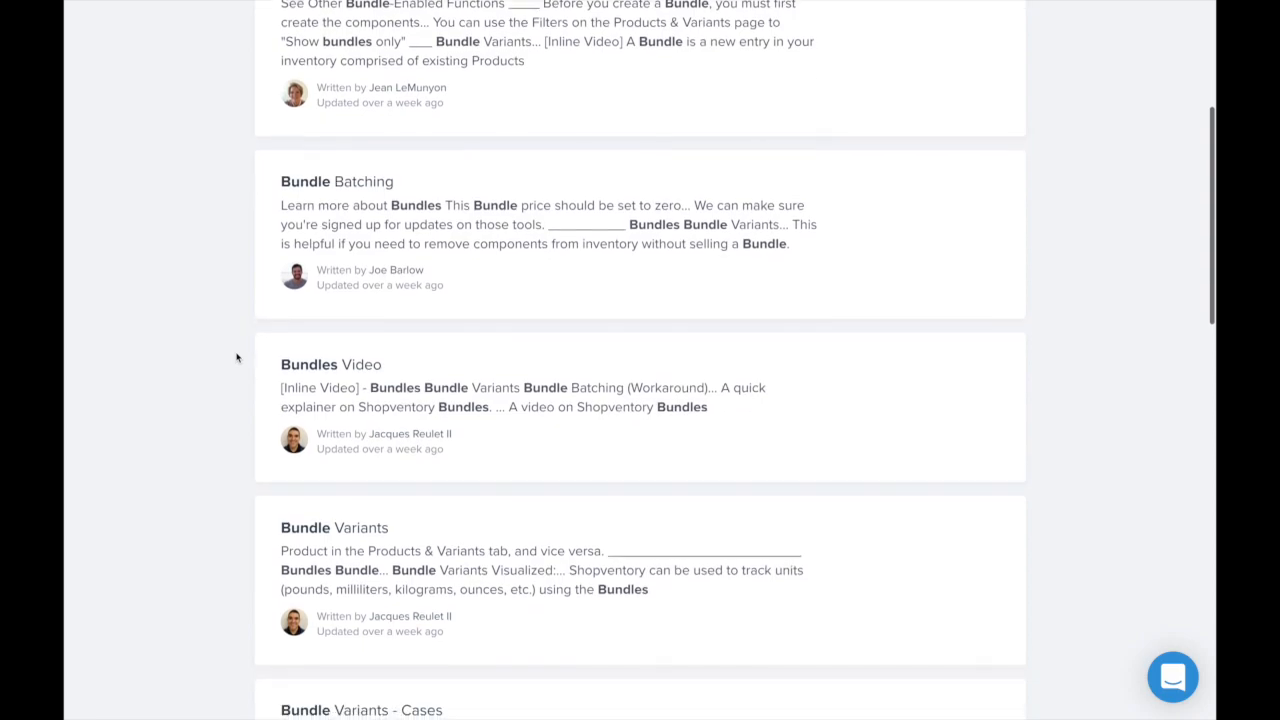
scroll("down", 3)
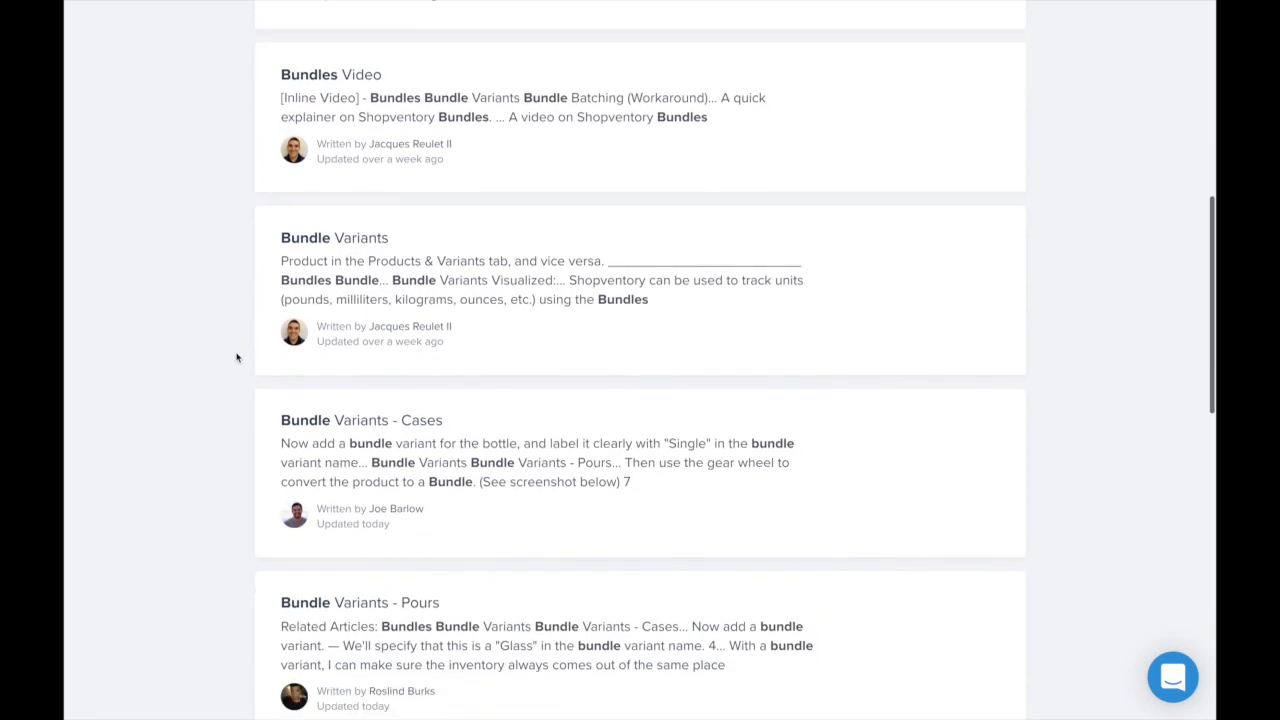